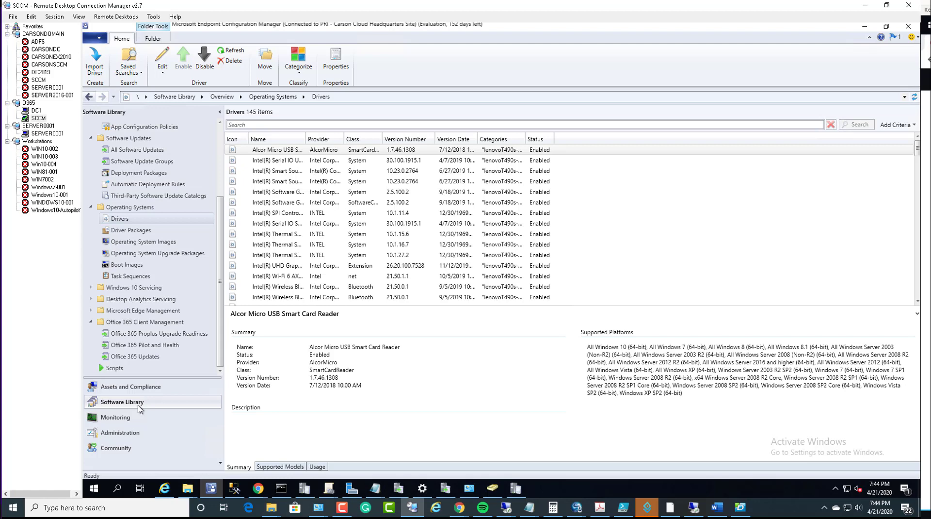
{"action": "mouse_move", "coordinate": [137, 404]}
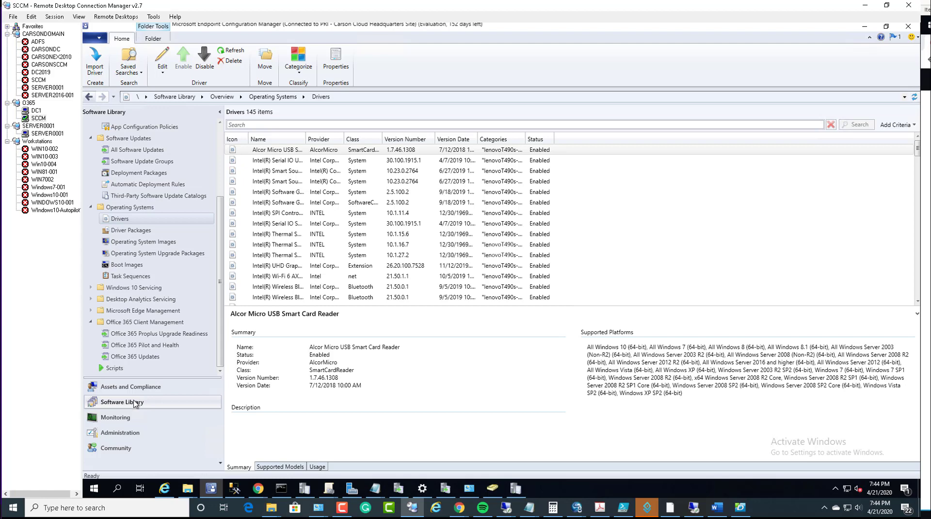
{"action": "mouse_move", "coordinate": [127, 154]}
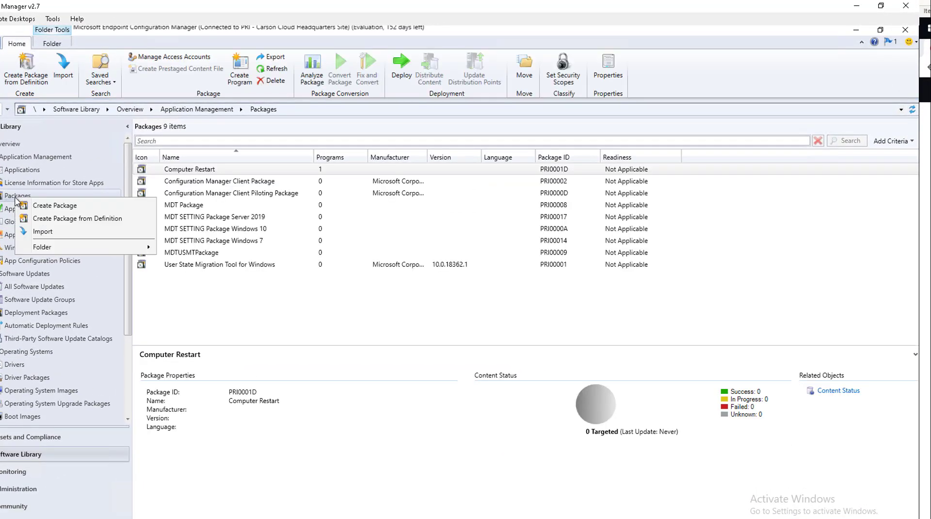
{"action": "mouse_move", "coordinate": [55, 205]}
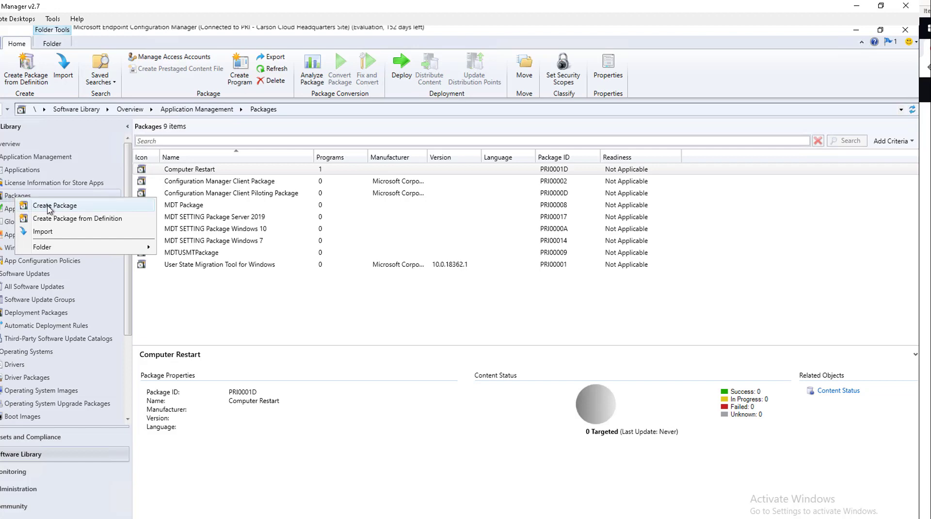
Create a package named 'Firefox Removal' that contains source files
{"action": "left_click", "coordinate": [54, 205]}
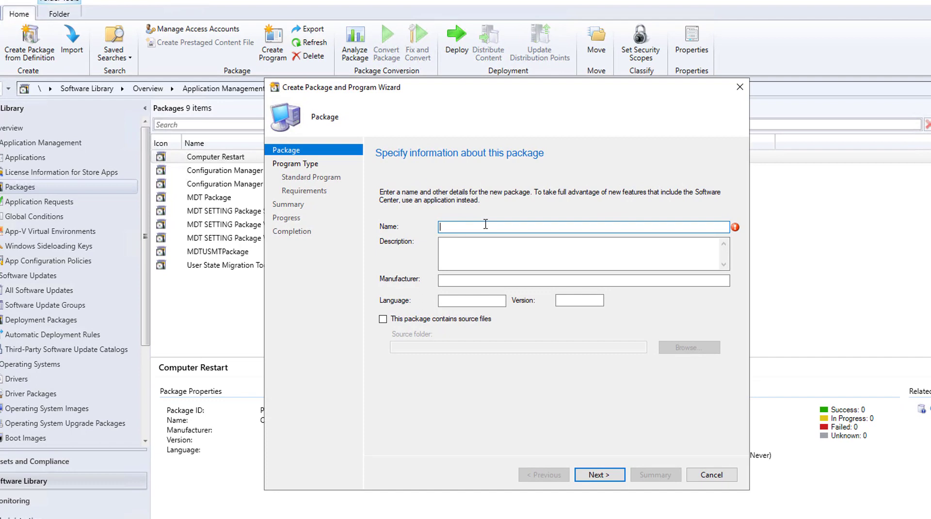
{"action": "type", "text": "Fire"}
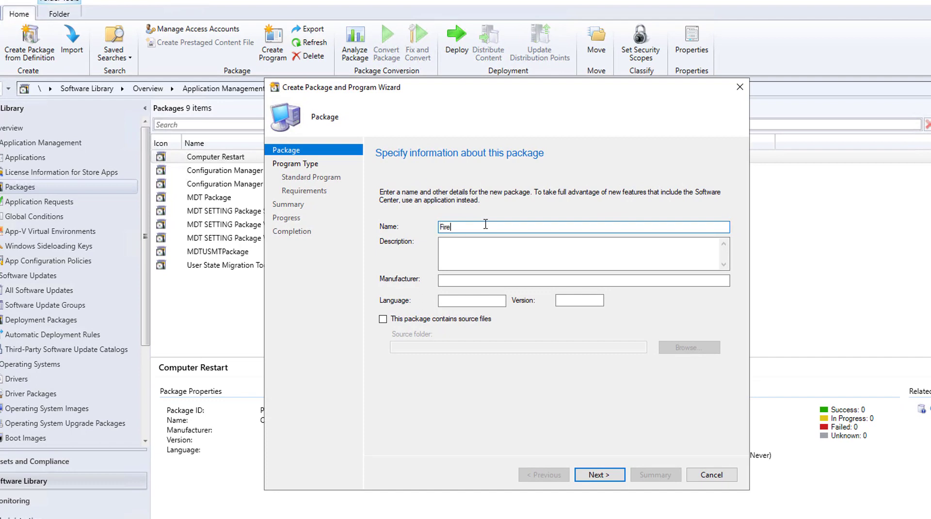
{"action": "type", "text": "fox"}
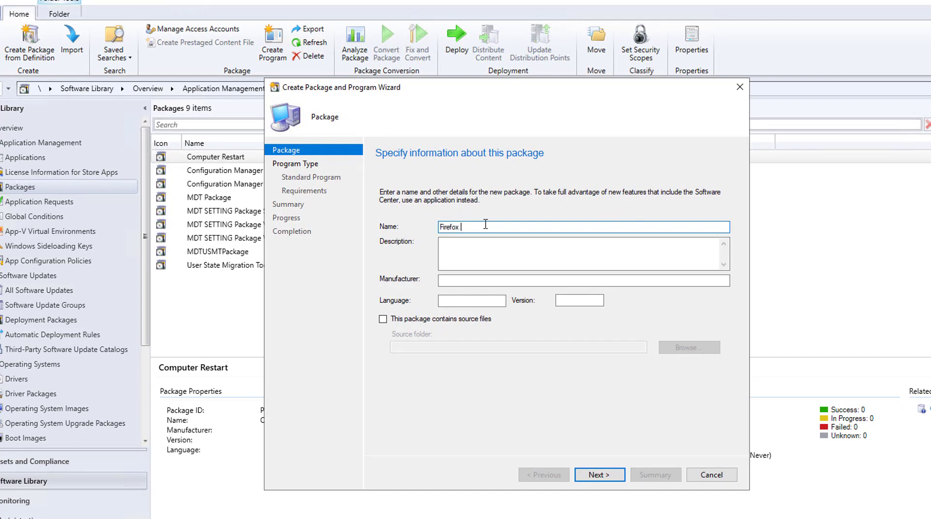
{"action": "type", "text": "Removal"}
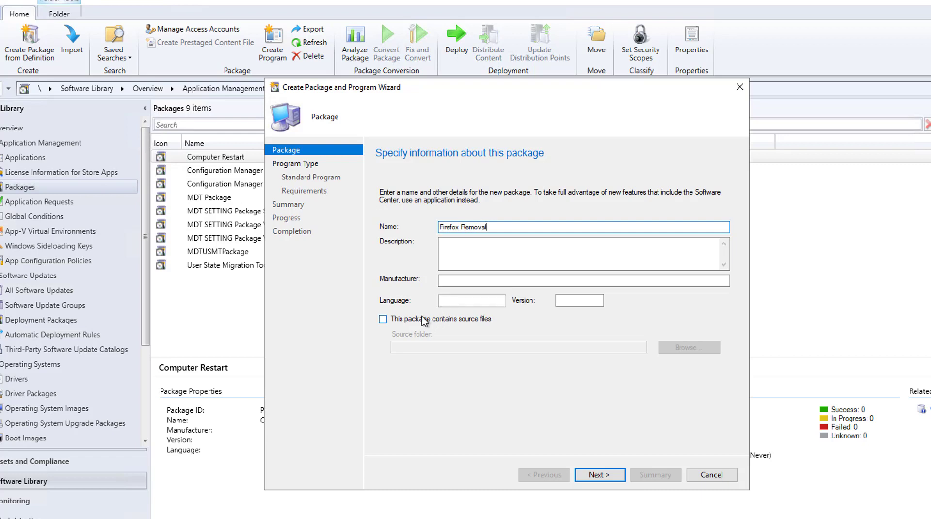
{"action": "left_click", "coordinate": [382, 319]}
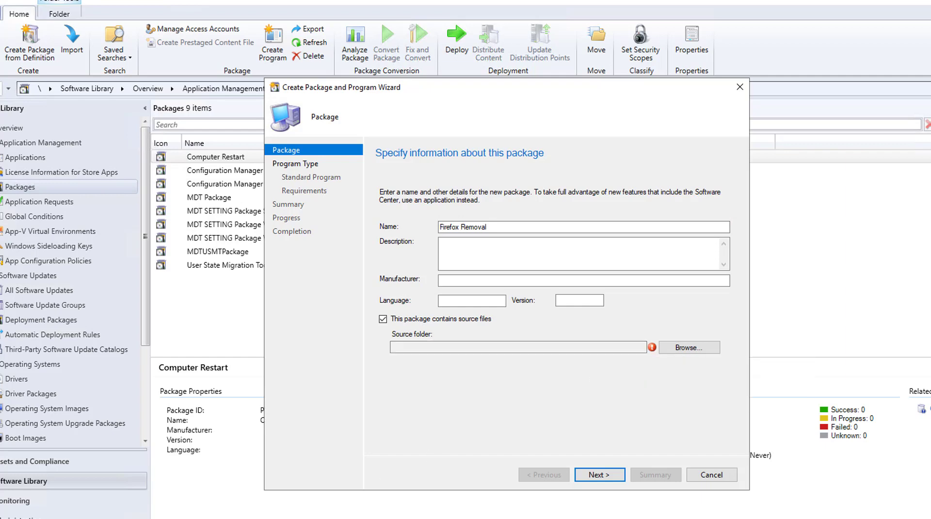
{"action": "left_click", "coordinate": [689, 347]}
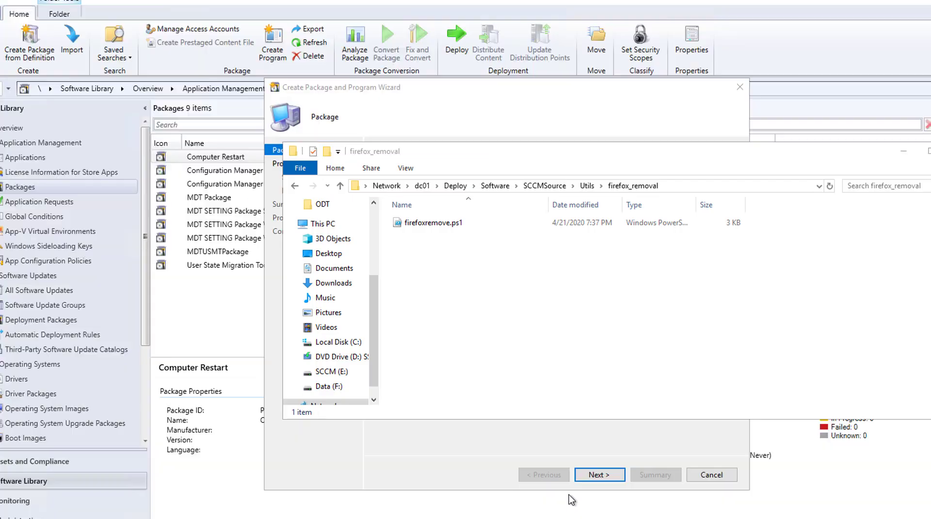
{"action": "left_click", "coordinate": [432, 222]}
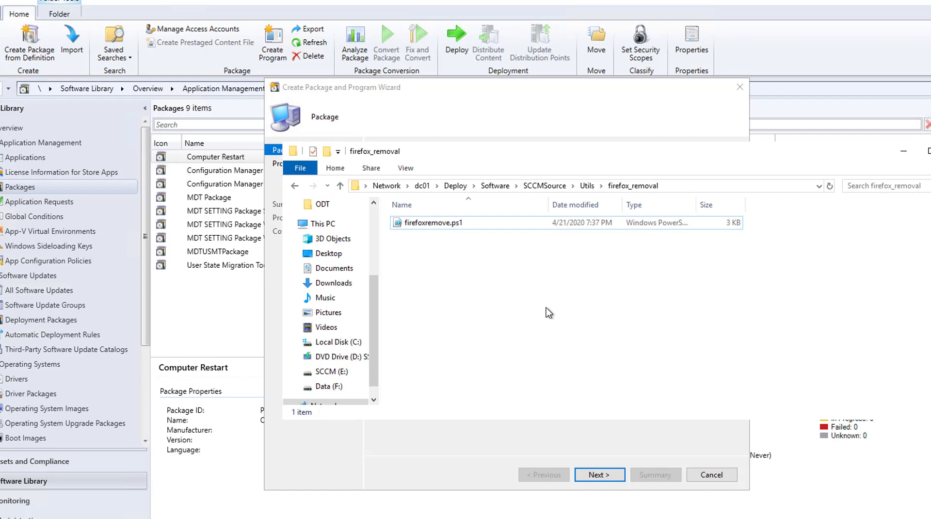
{"action": "left_click", "coordinate": [433, 222]}
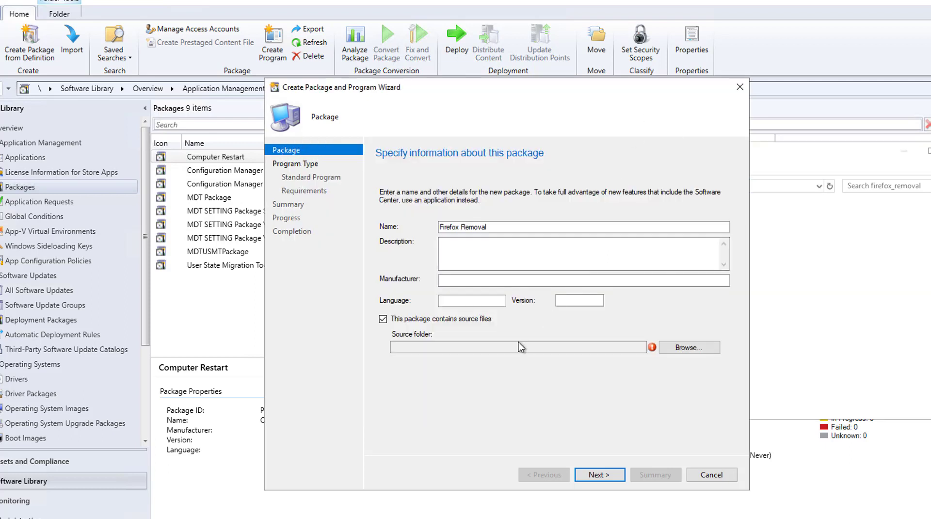
Set the package source to \\dc01\Deploy\Software\SCCMSource\Utils\firefox_removal and continue
{"action": "left_click", "coordinate": [517, 346]}
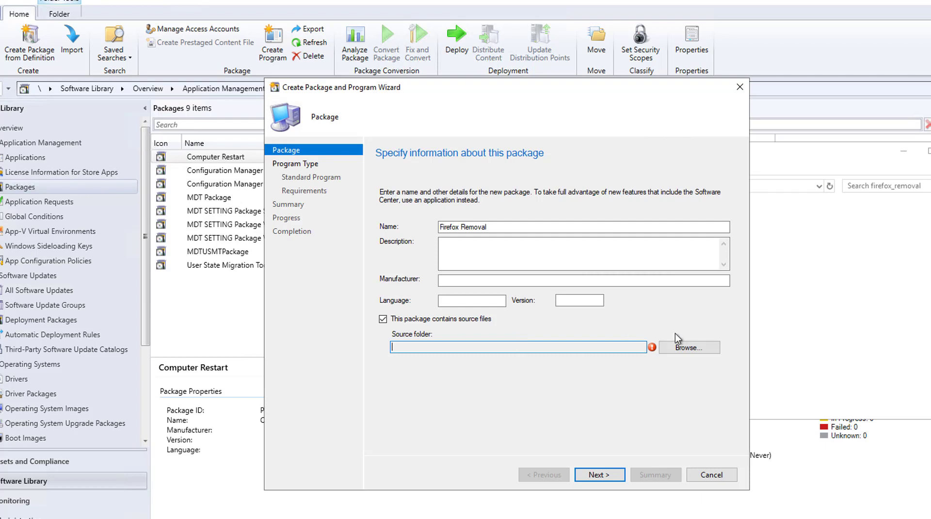
{"action": "left_click", "coordinate": [689, 347]}
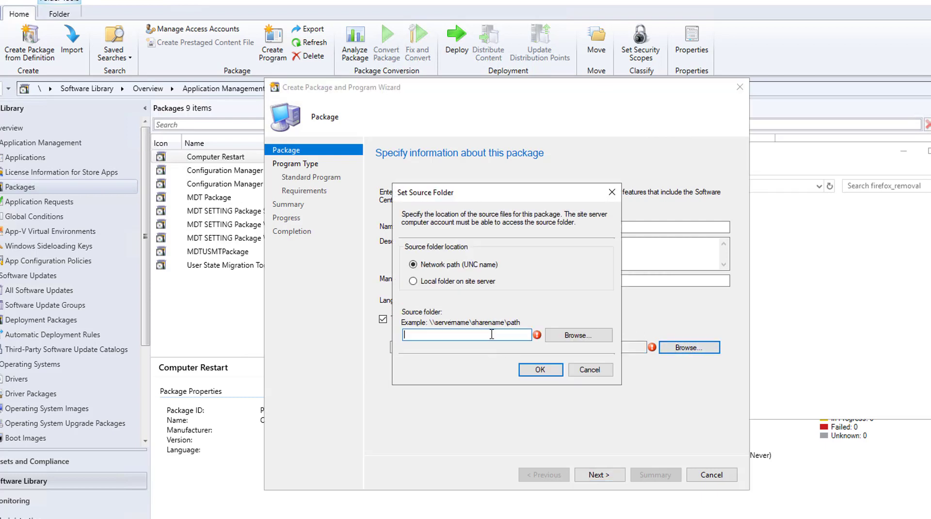
{"action": "left_click", "coordinate": [540, 369]}
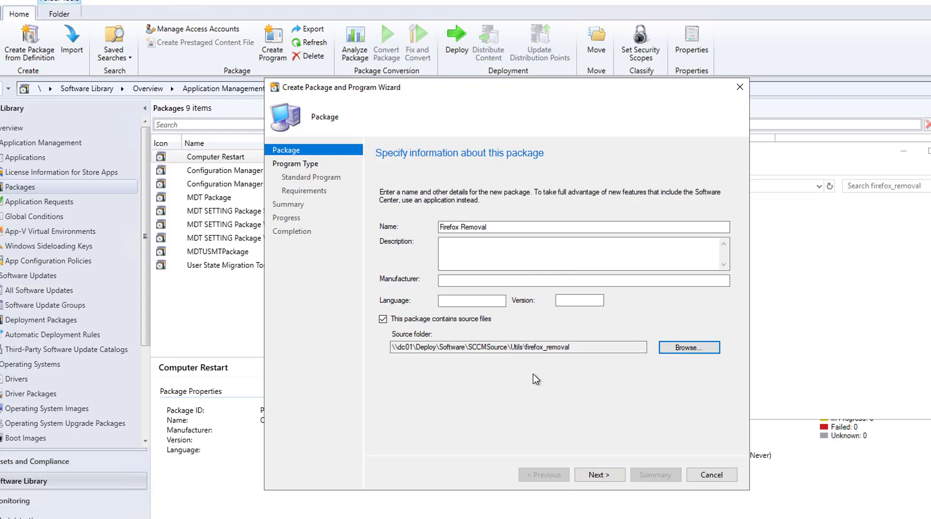
{"action": "left_click", "coordinate": [599, 475]}
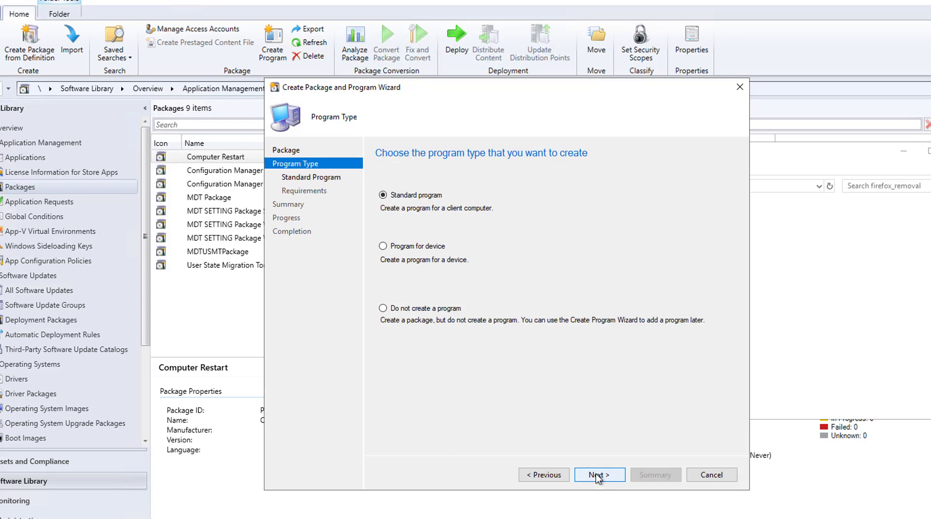
Choose a Standard program and name it 'remove firefox'
{"action": "left_click", "coordinate": [597, 474]}
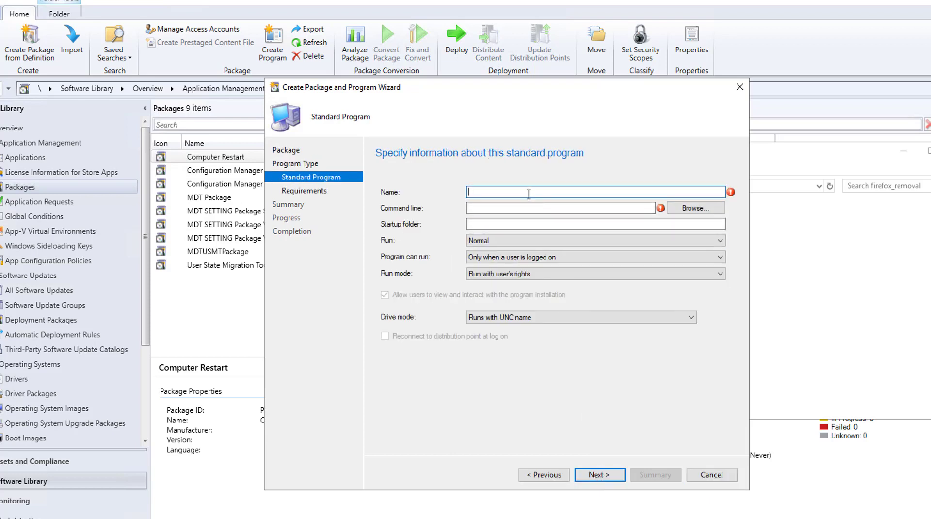
{"action": "type", "text": "remove fir"}
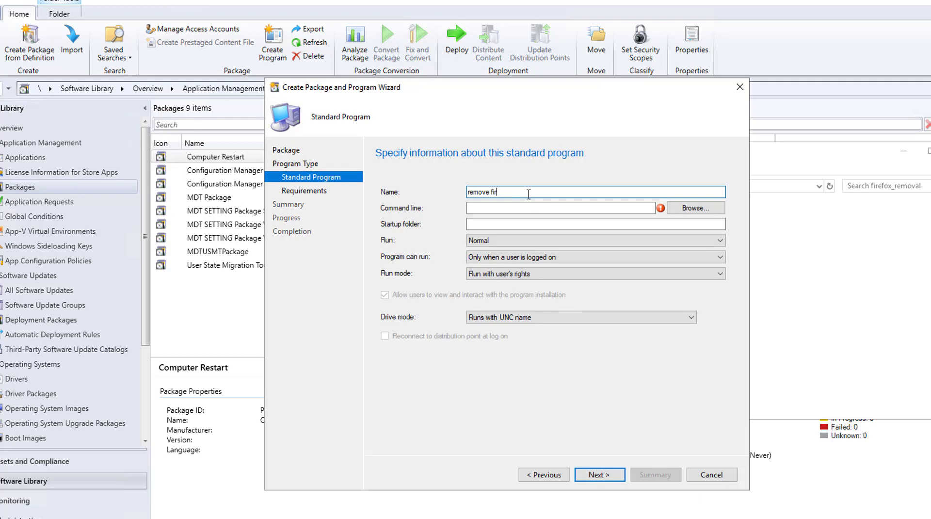
{"action": "type", "text": "efox"}
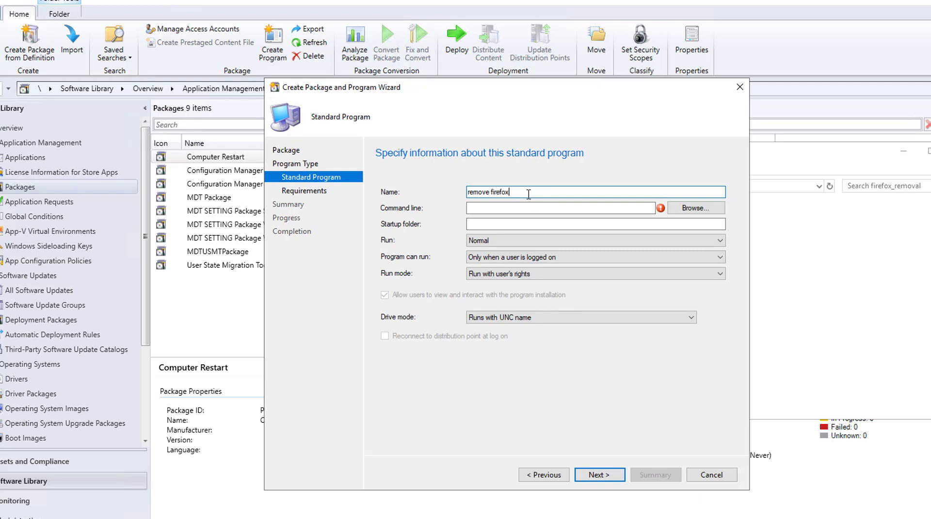
{"action": "left_click", "coordinate": [561, 207]}
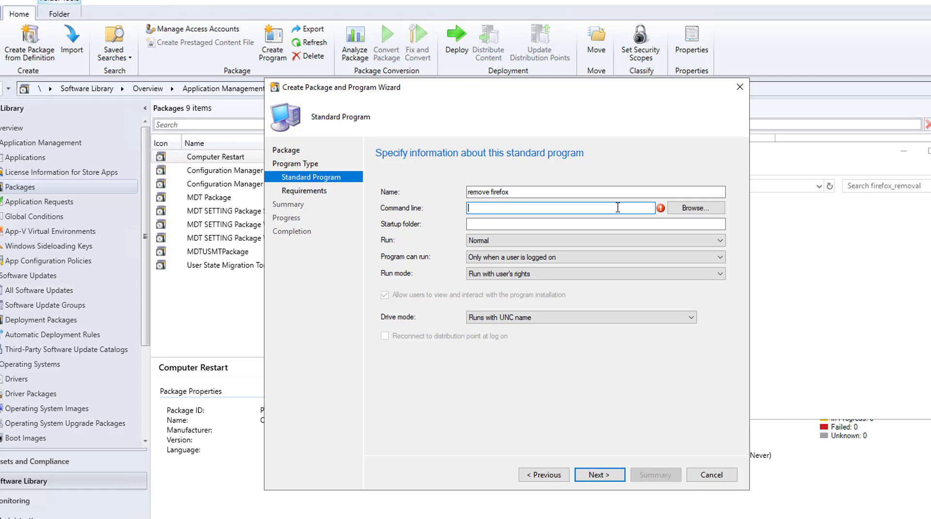
Enter C:\windows\system32\WindowsPowerShell\v1.0\powershell.exe as the program's command line
{"action": "type", "text": "C:"}
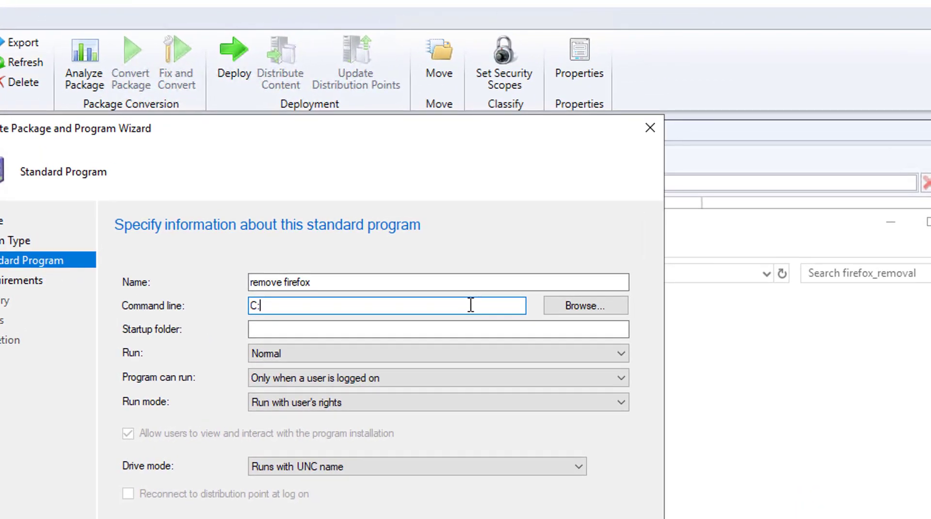
{"action": "type", "text": "win"}
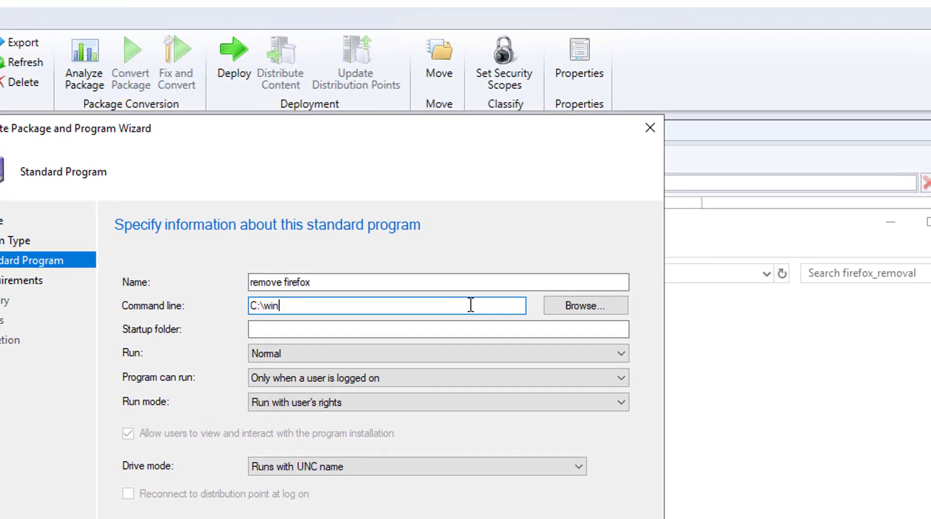
{"action": "type", "text": "dows"}
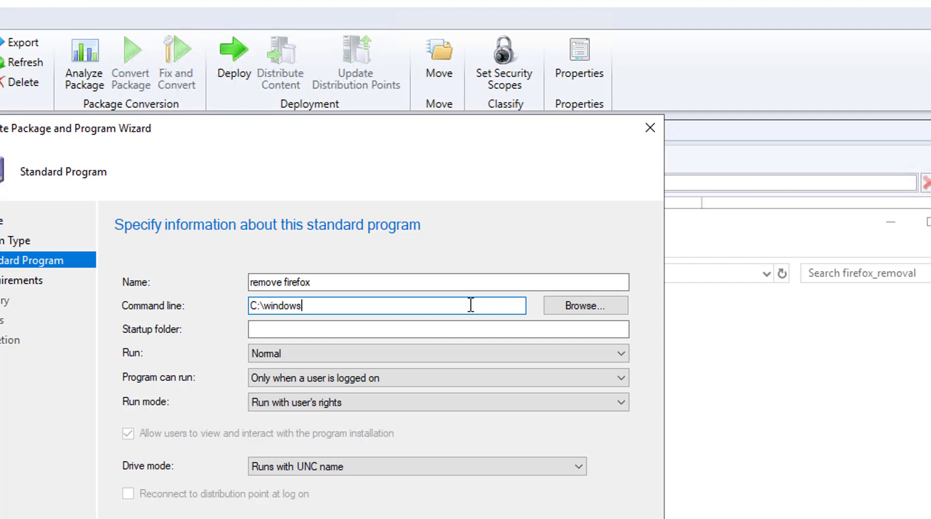
{"action": "type", "text": "\\system"}
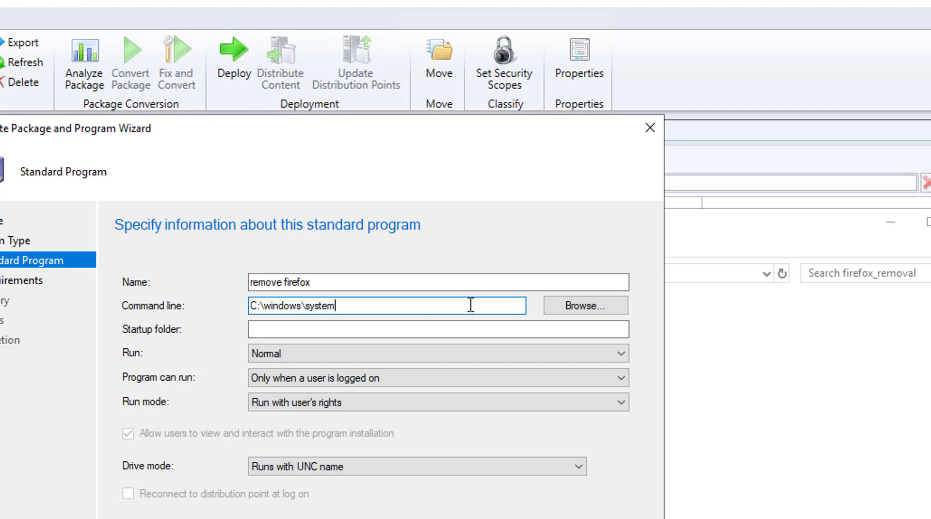
{"action": "type", "text": "s"}
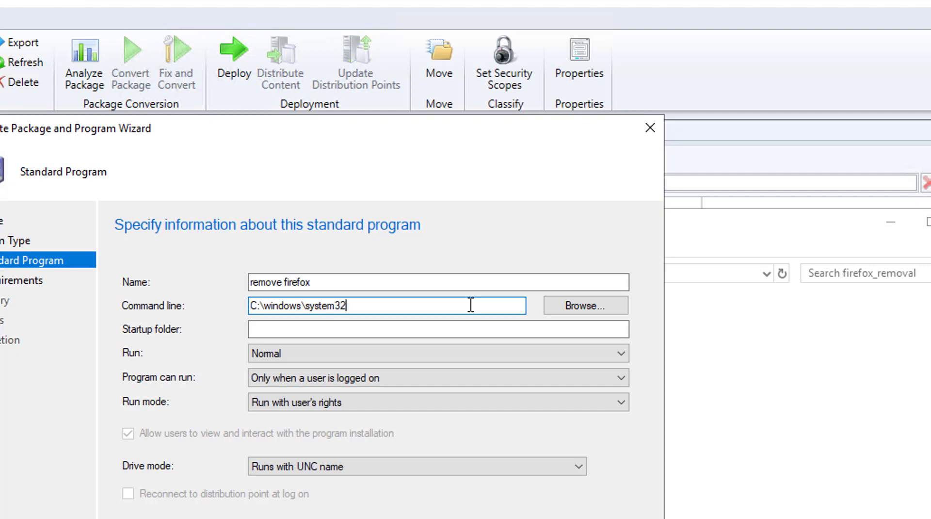
{"action": "type", "text": "\\"}
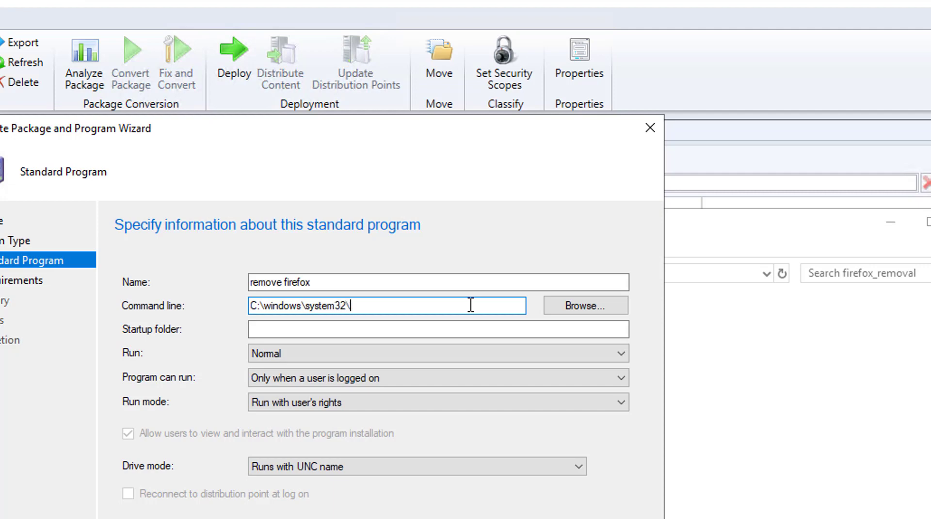
{"action": "type", "text": "window"}
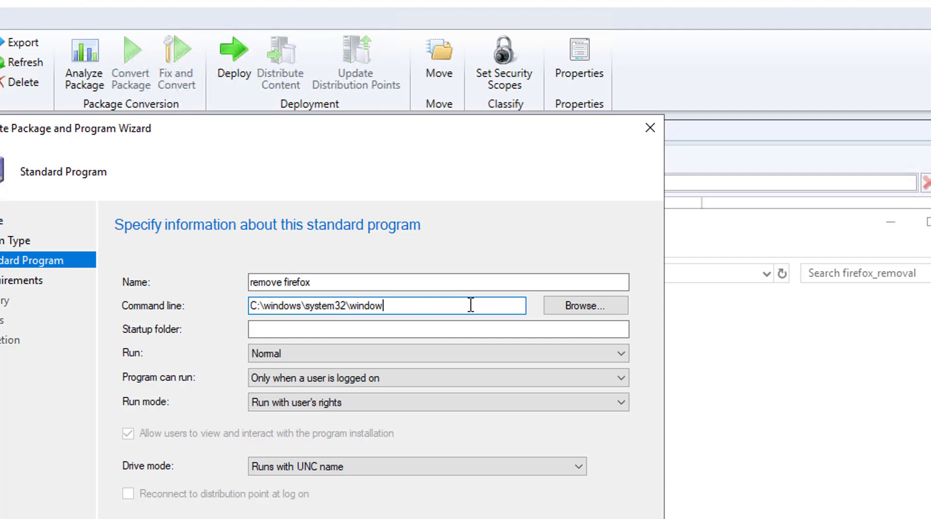
{"action": "type", "text": "spo"}
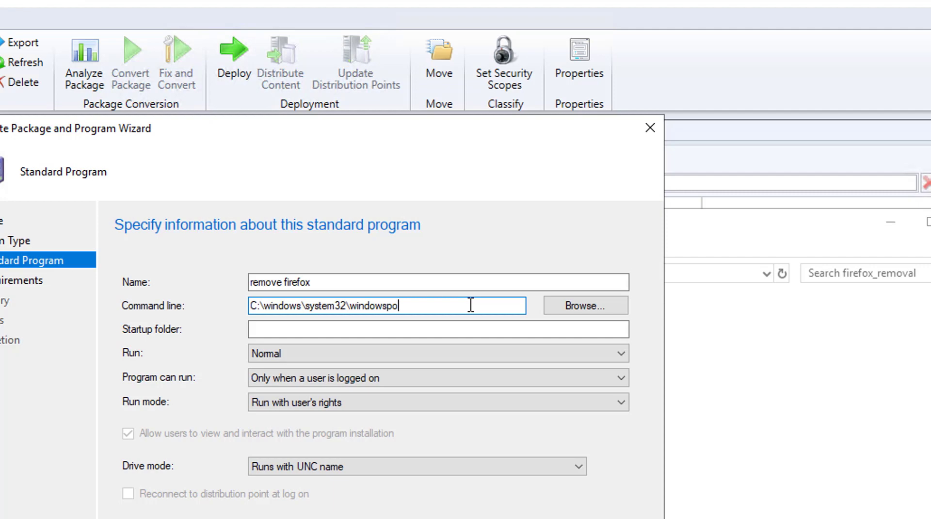
{"action": "type", "text": "wer"}
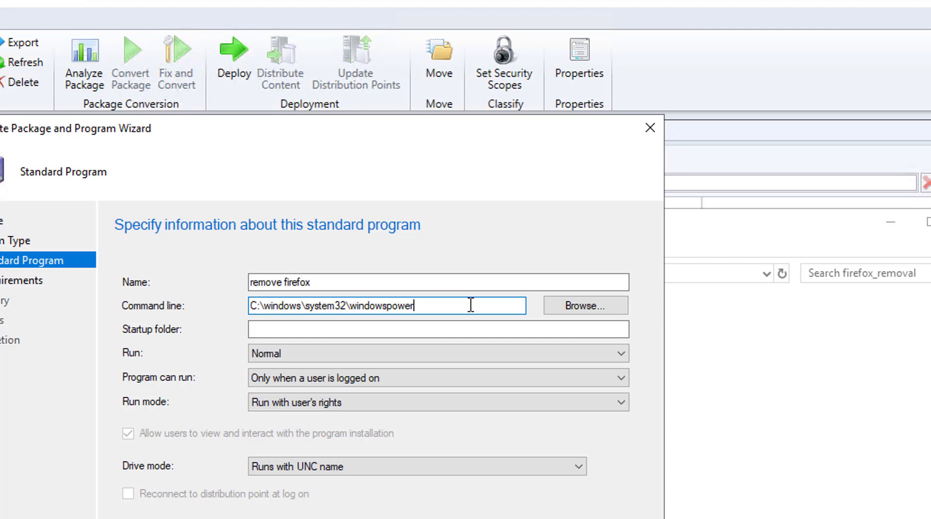
{"action": "key", "text": "Backspace"}
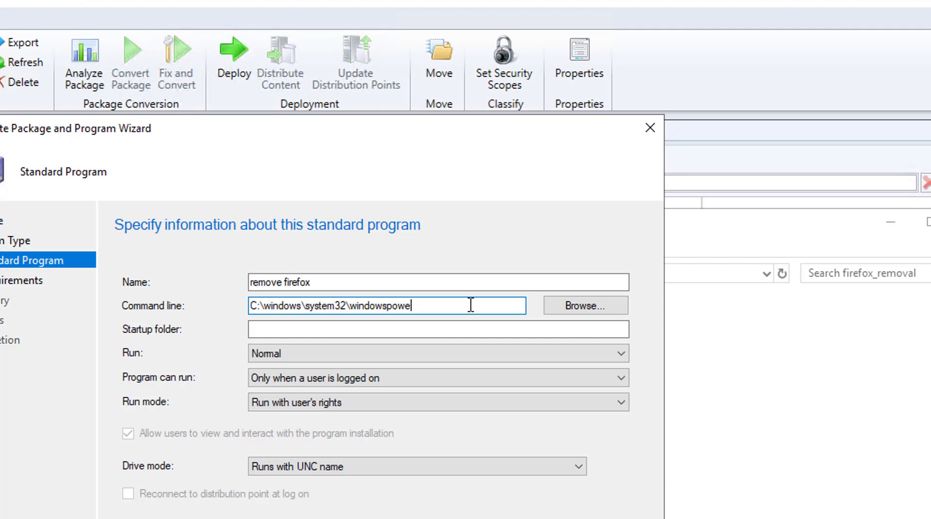
{"action": "key", "text": "BackSpace"}
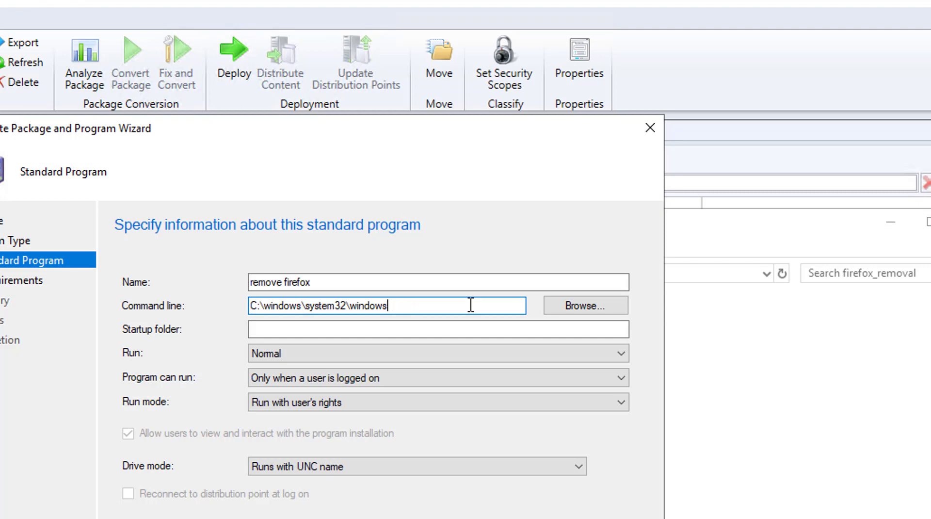
{"action": "type", "text": "Power"}
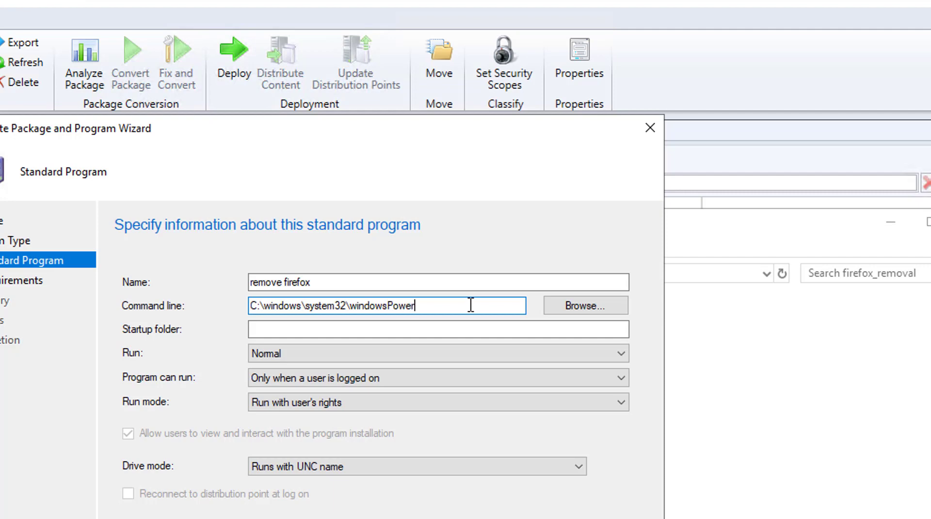
{"action": "type", "text": "Shell"}
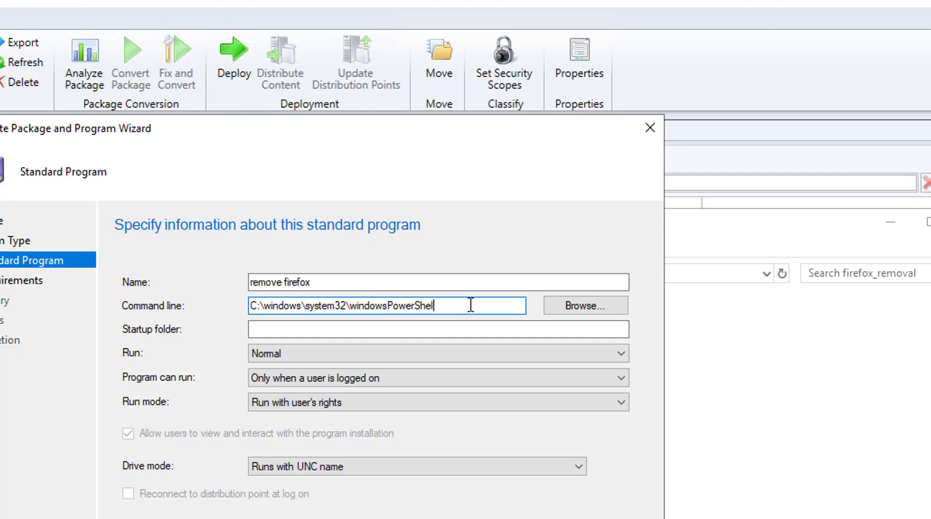
{"action": "type", "text": "\\"}
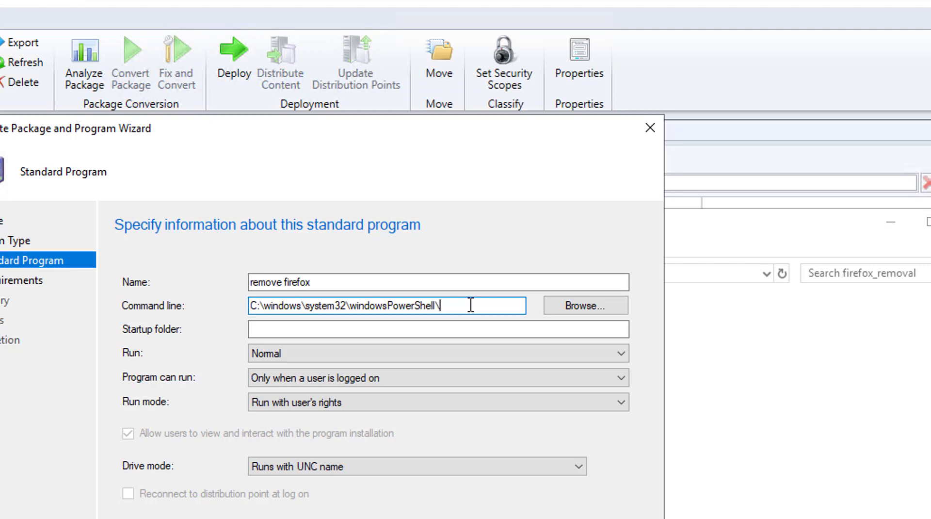
{"action": "type", "text": "v1."}
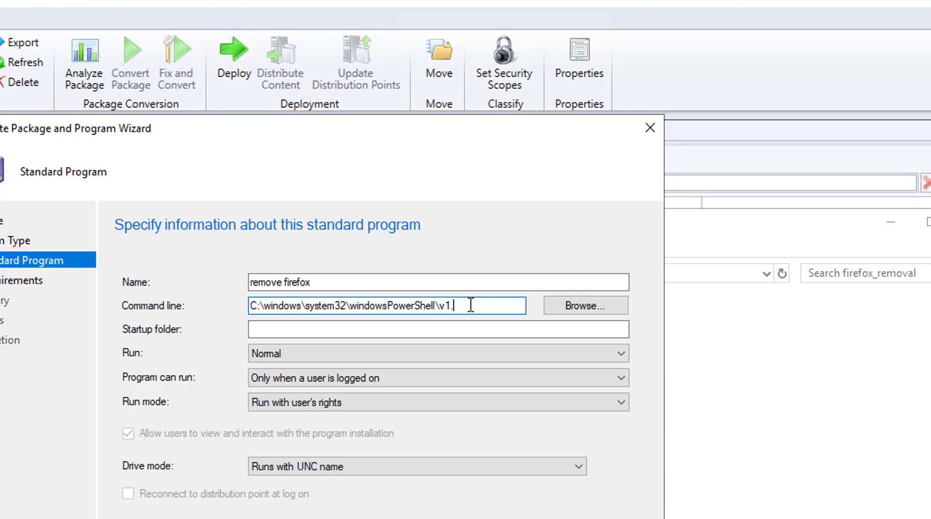
{"action": "type", "text": "0"}
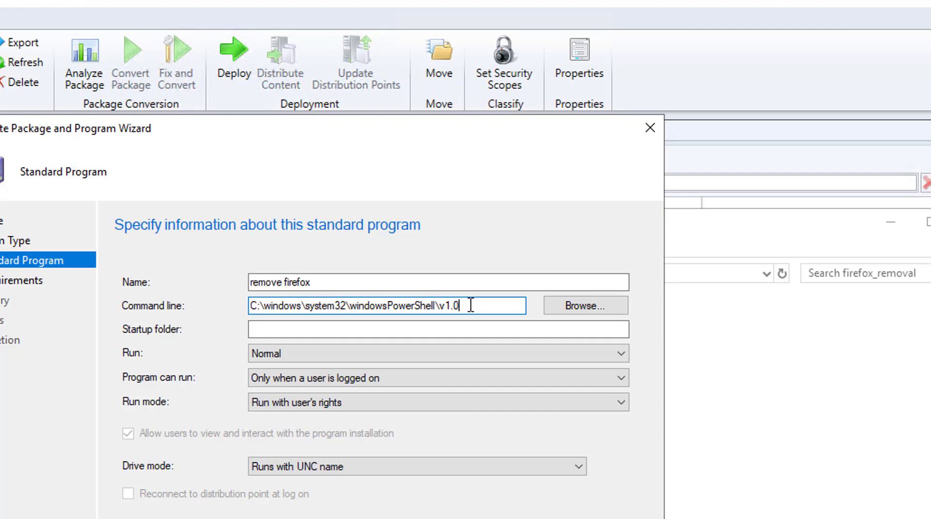
{"action": "type", "text": "\\"}
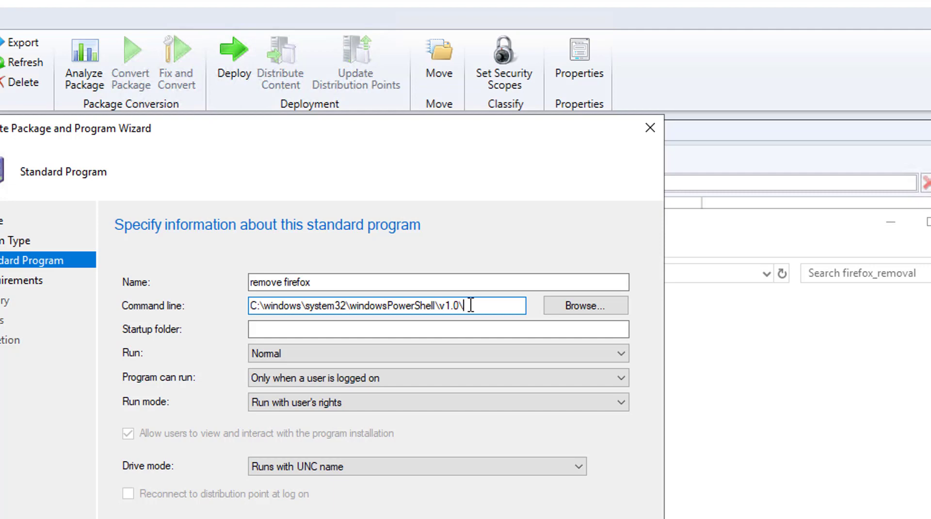
{"action": "type", "text": "power"}
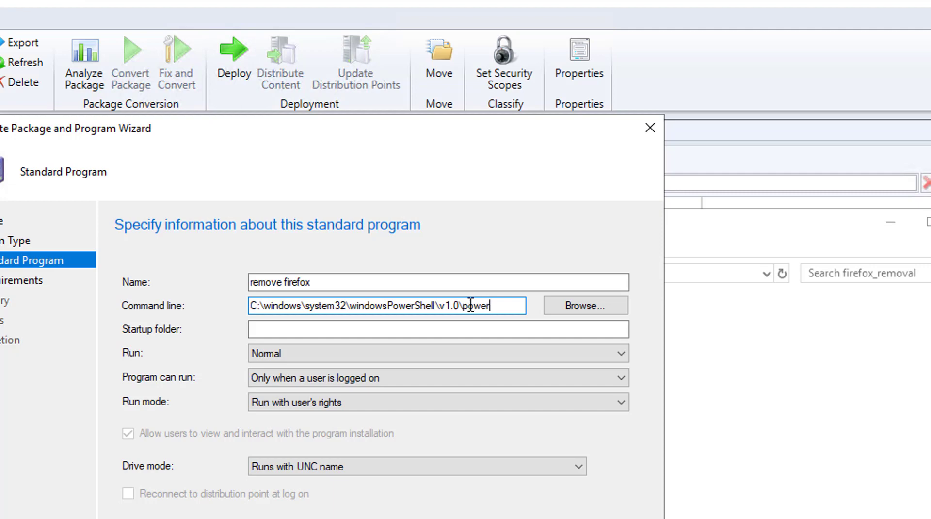
{"action": "type", "text": "shell"}
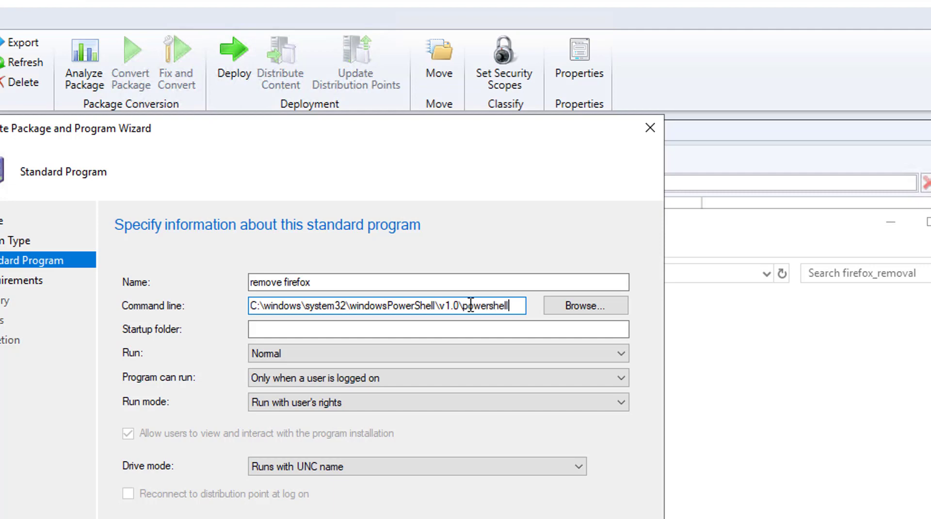
{"action": "type", "text": ".exe {"}
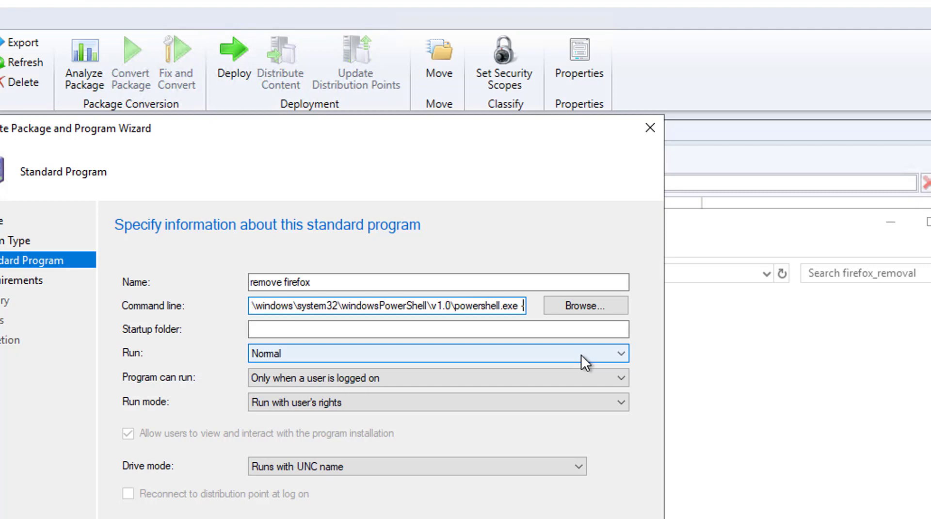
Append the arguments -executionpolicy bypass -file ".\firefoxremove.ps1" to the command line
{"action": "type", "text": "-executionpolicy"}
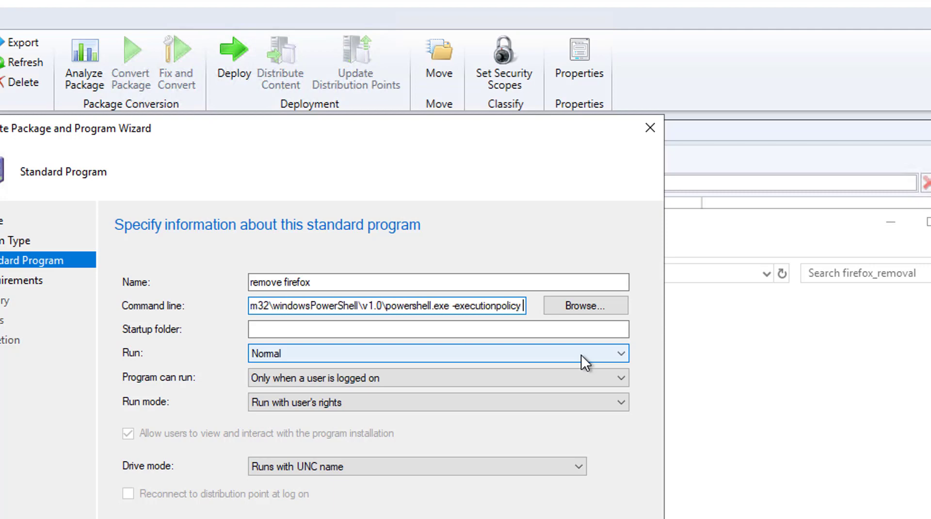
{"action": "type", "text": "bypass -file"}
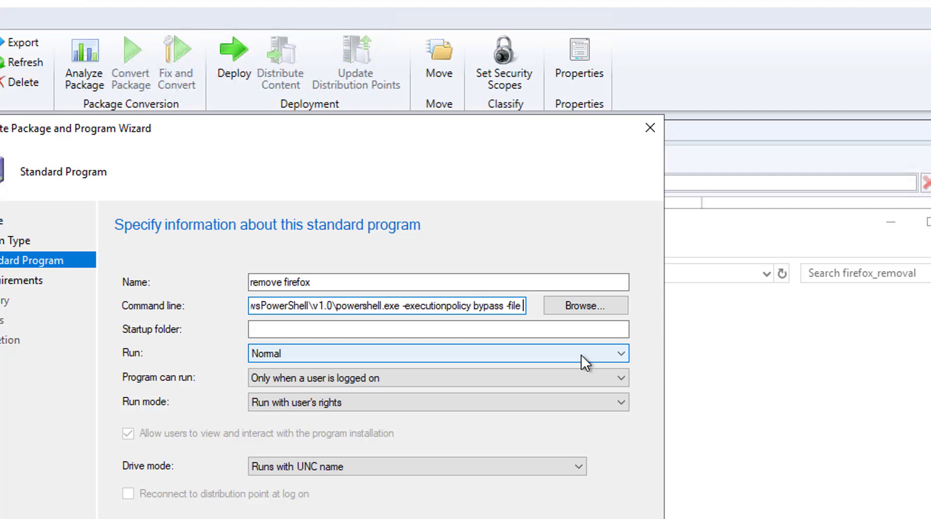
{"action": "type", "text": "\".\\"}
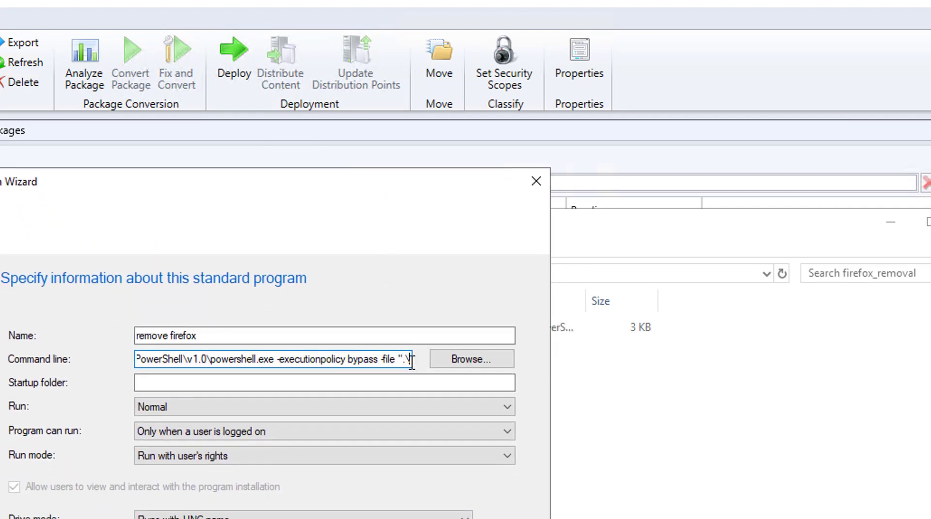
{"action": "type", "text": "firefox"}
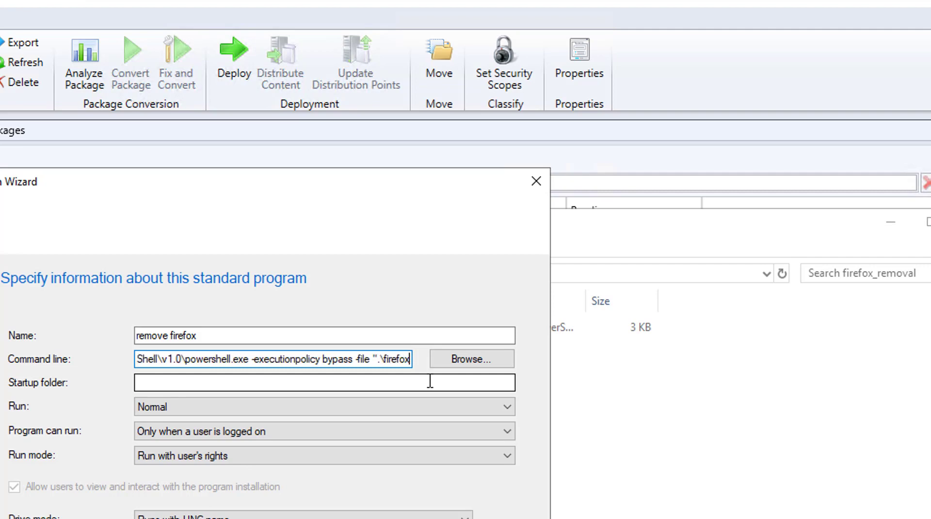
{"action": "type", "text": "remove"}
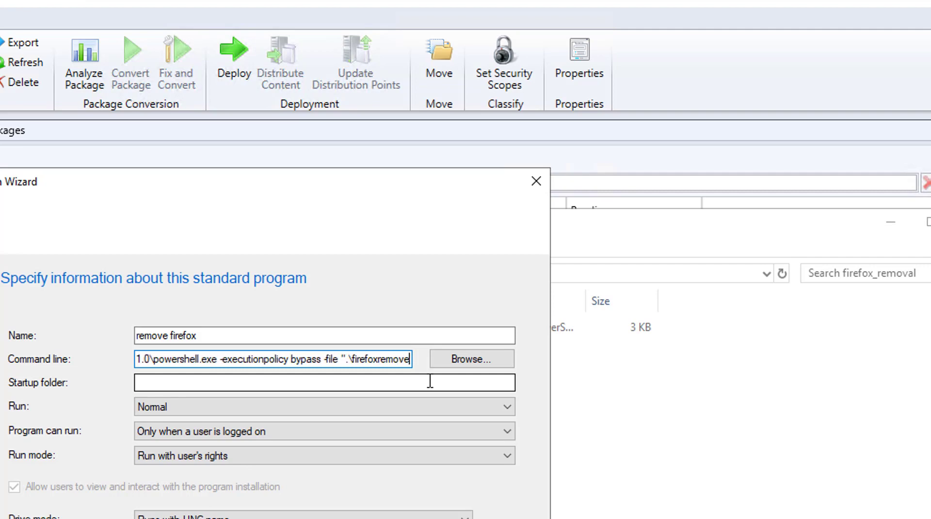
{"action": "type", "text": ".ps1"}
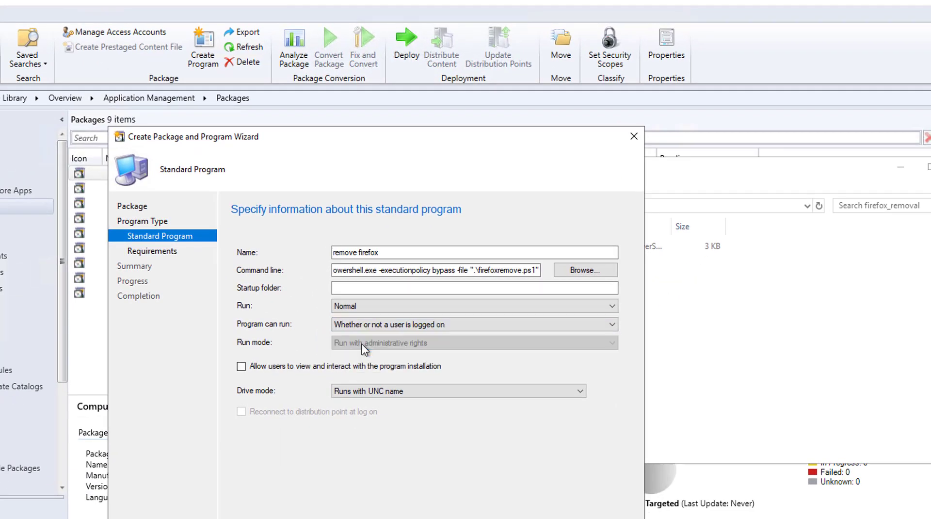
Run with admin rights whether or not a user is logged on, without user interaction
{"action": "left_click", "coordinate": [474, 325]}
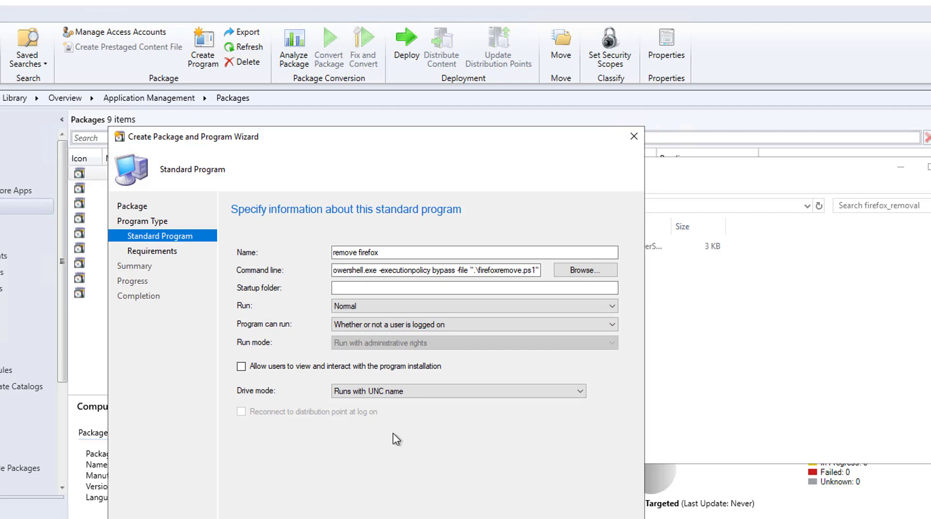
{"action": "mouse_move", "coordinate": [389, 410]}
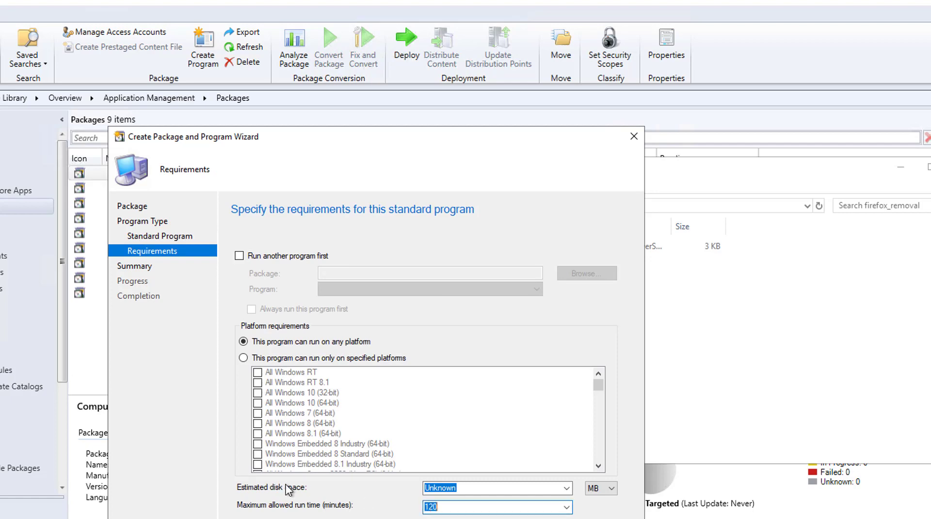
Set a 20-minute maximum run time, review the summary, and create the package
{"action": "type", "text": "20"}
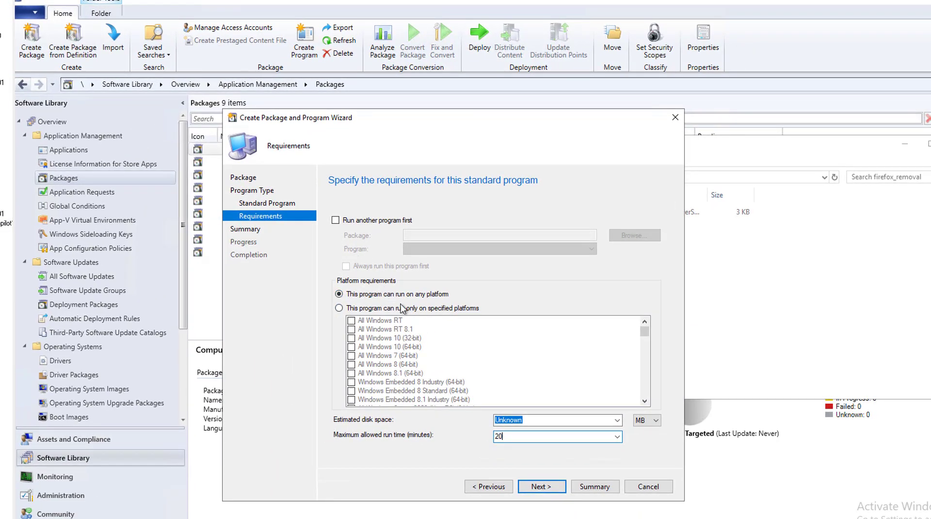
{"action": "mouse_move", "coordinate": [359, 234]}
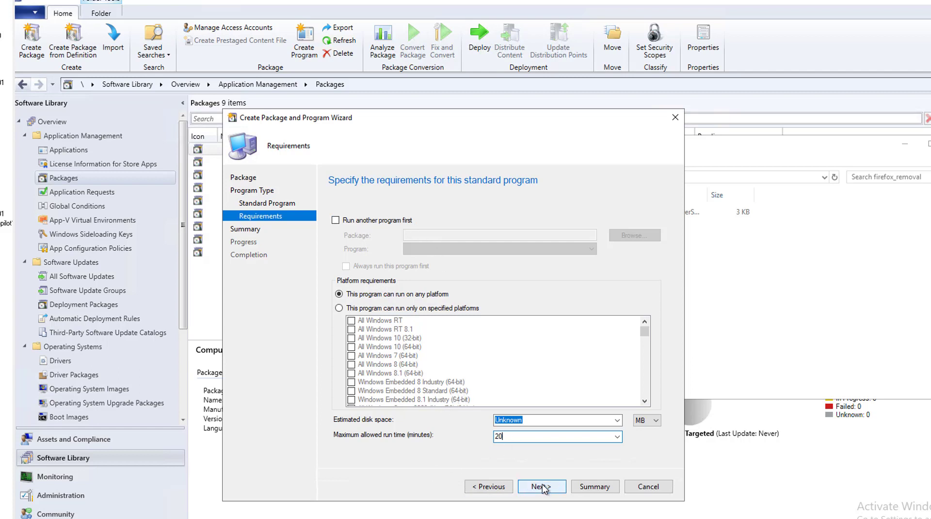
{"action": "left_click", "coordinate": [542, 486]}
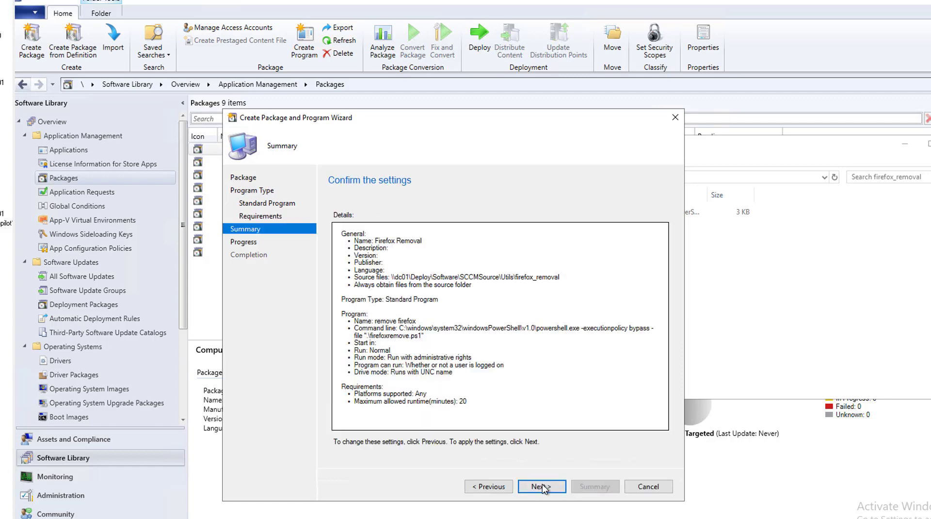
{"action": "left_click", "coordinate": [542, 487]}
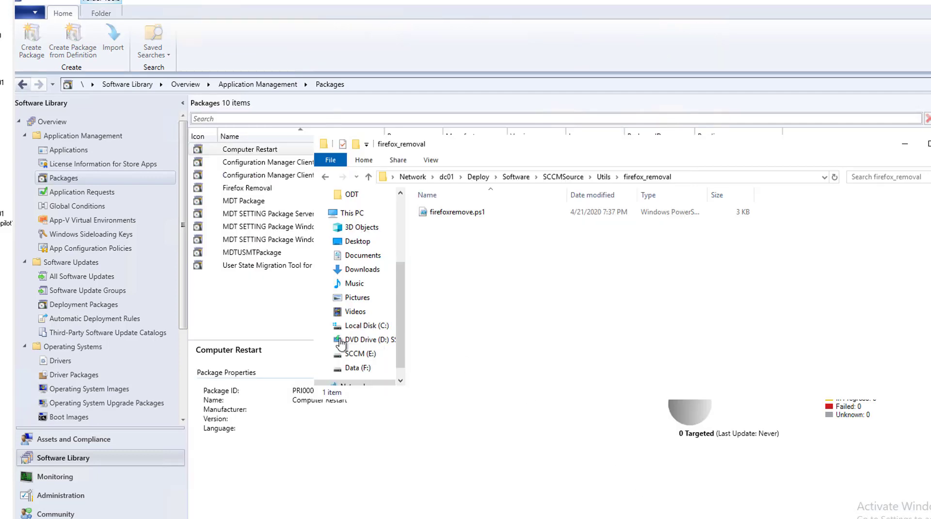
Send Firefox Removal's content to distribution point SCCM.O365.LOCAL via Distribute Content
{"action": "left_click", "coordinate": [252, 252]}
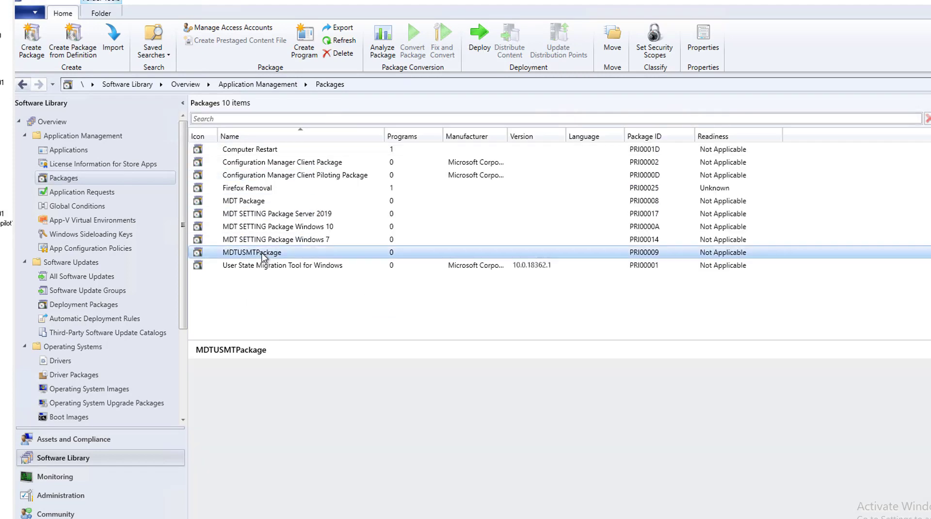
{"action": "left_click", "coordinate": [246, 187]}
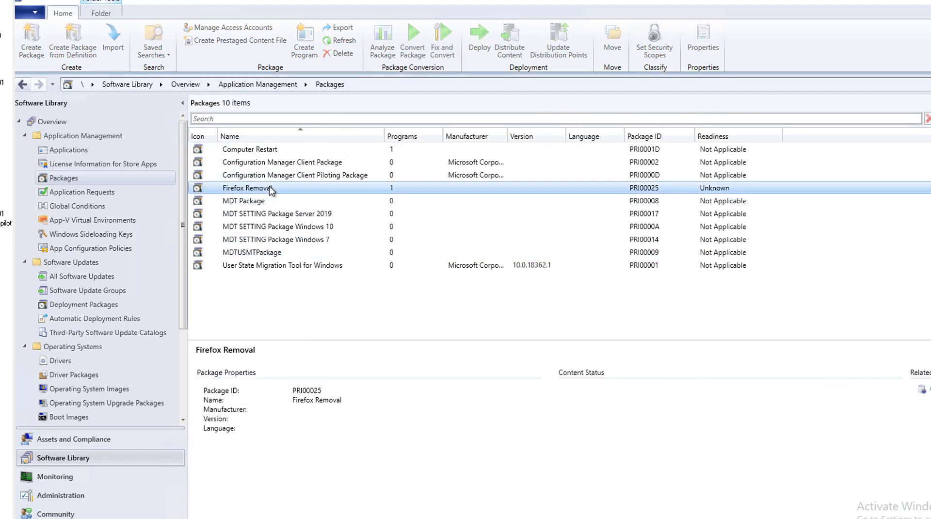
{"action": "right_click", "coordinate": [259, 188]}
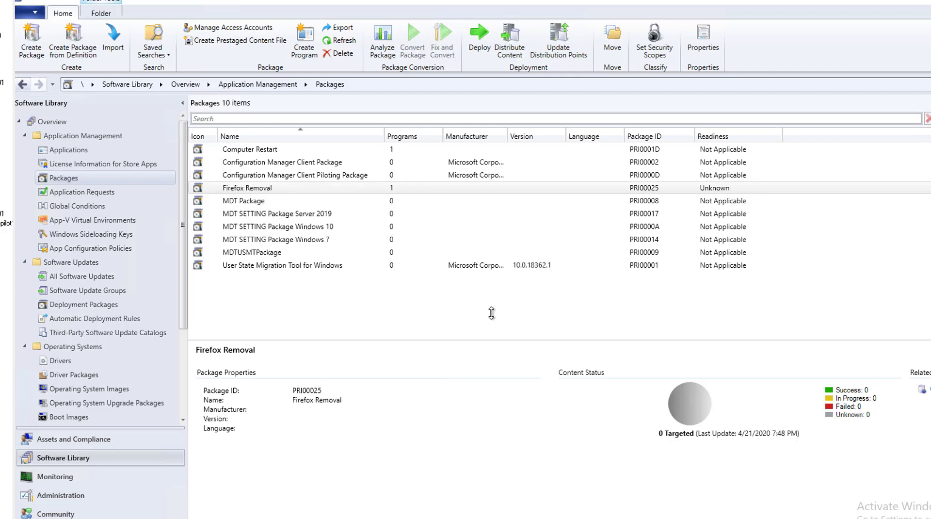
{"action": "left_click", "coordinate": [509, 39]}
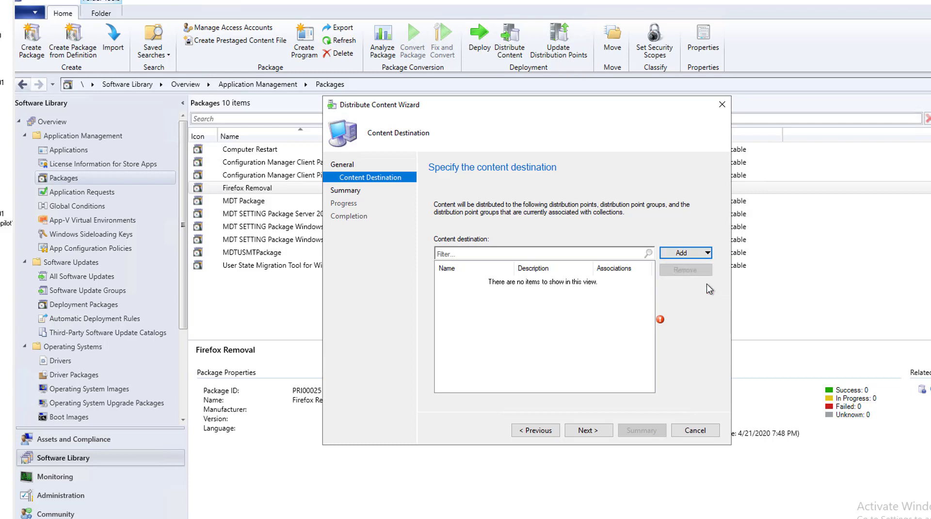
{"action": "left_click", "coordinate": [681, 253]}
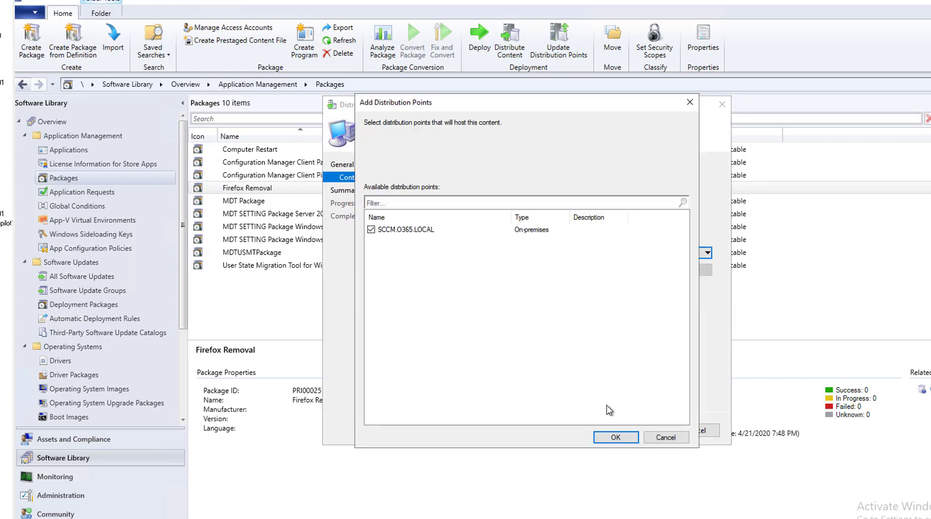
{"action": "left_click", "coordinate": [614, 437]}
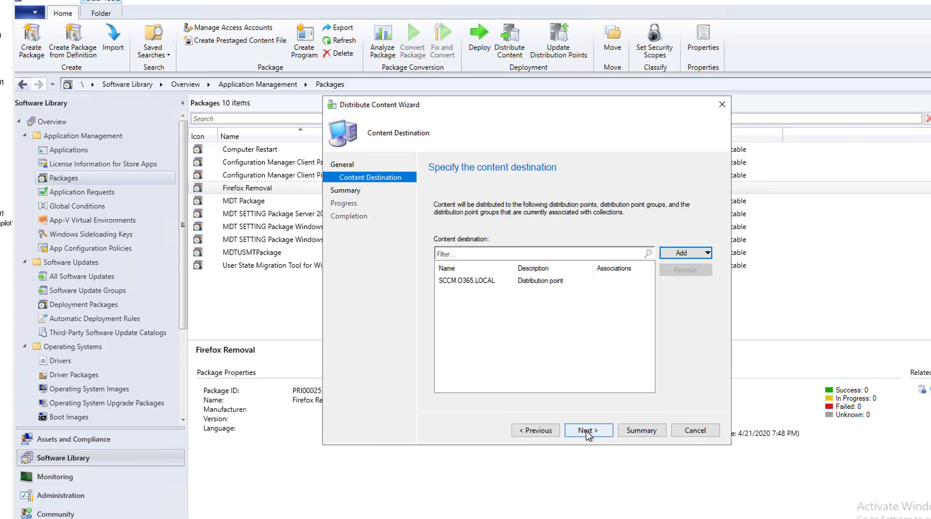
{"action": "left_click", "coordinate": [588, 430]}
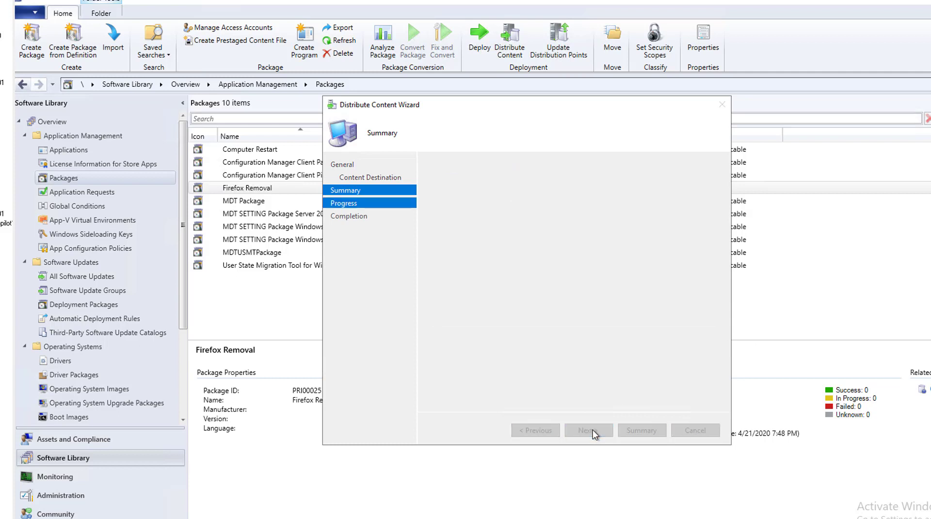
{"action": "left_click", "coordinate": [588, 430]}
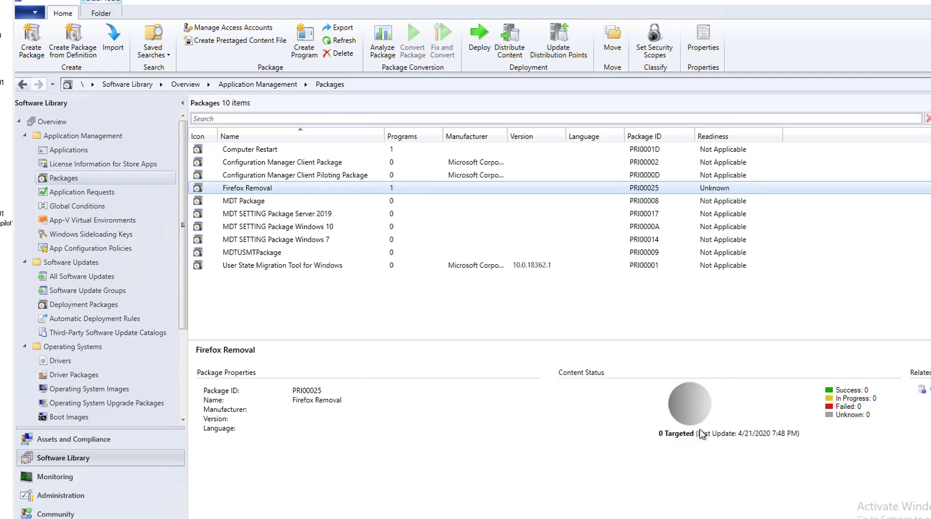
{"action": "mouse_move", "coordinate": [702, 435]}
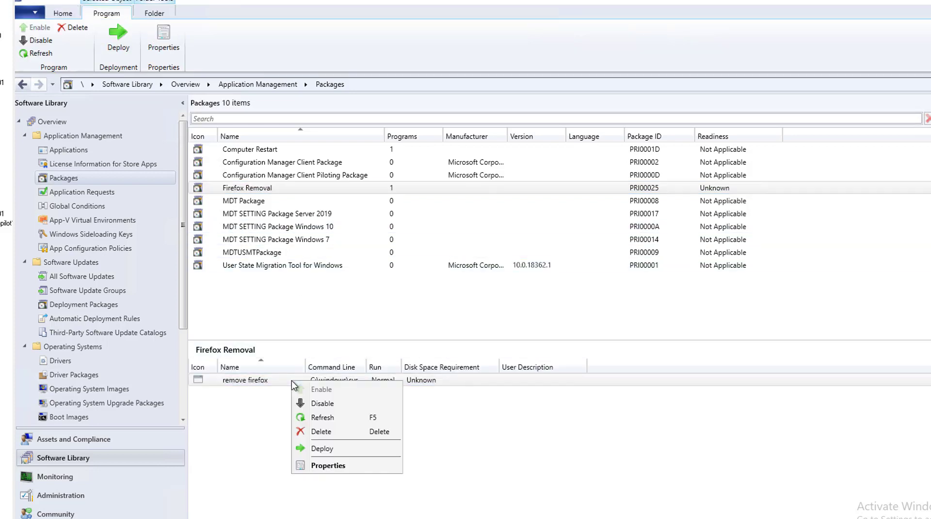
Target the deployment at the All Desktop and Server Clients collection
{"action": "left_click", "coordinate": [339, 455]}
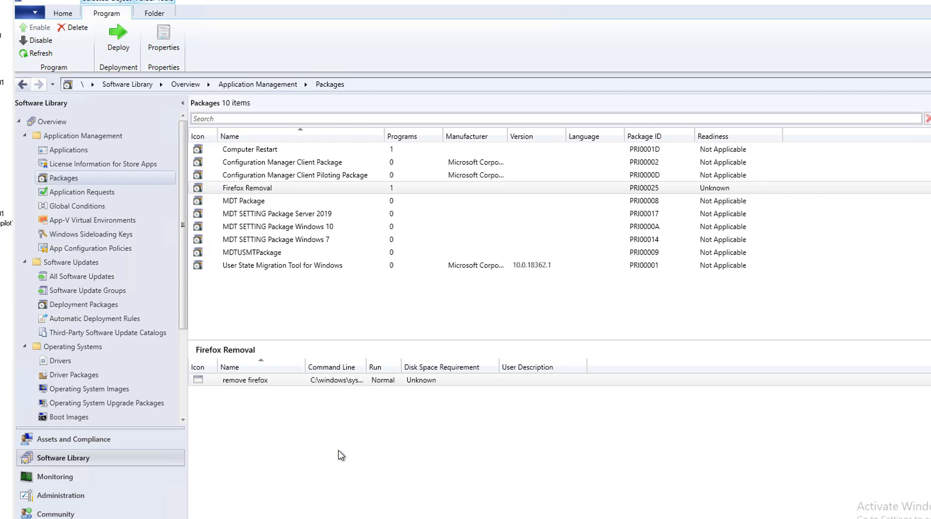
{"action": "left_click", "coordinate": [118, 38]}
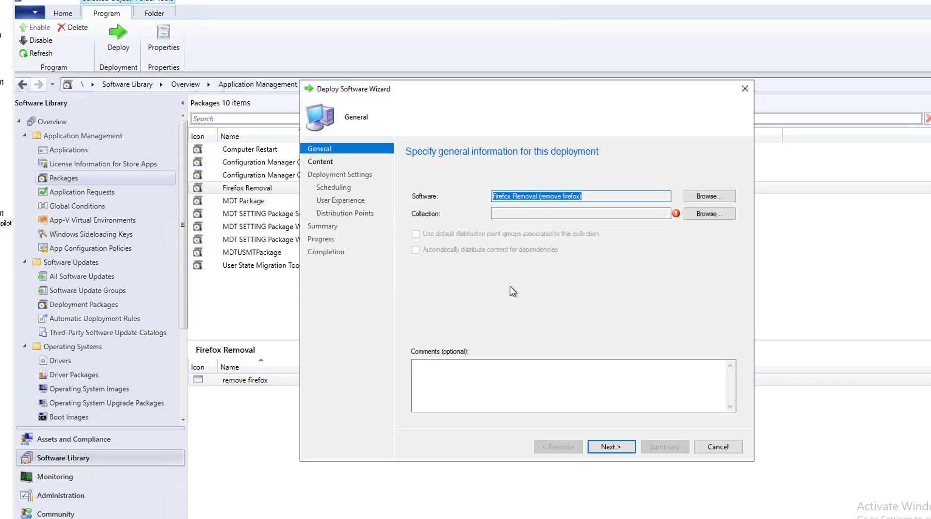
{"action": "left_click", "coordinate": [708, 214]}
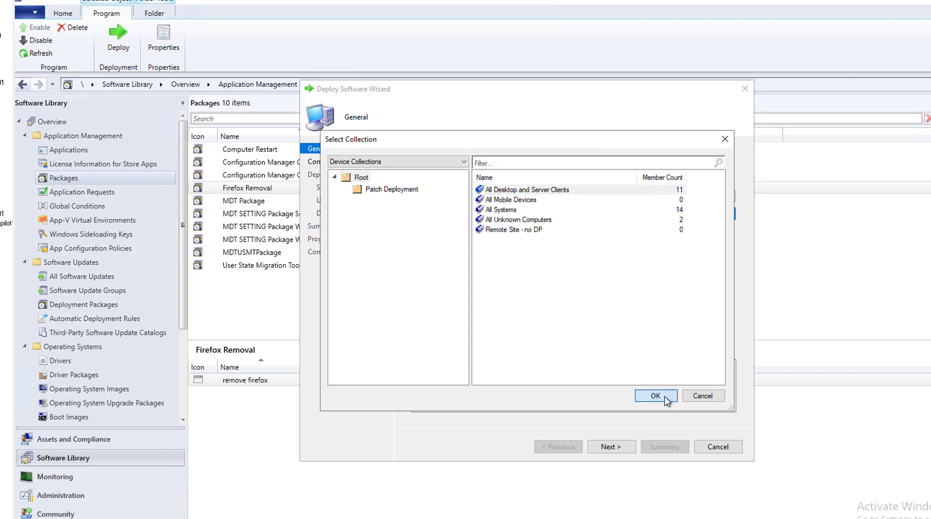
{"action": "left_click", "coordinate": [655, 396]}
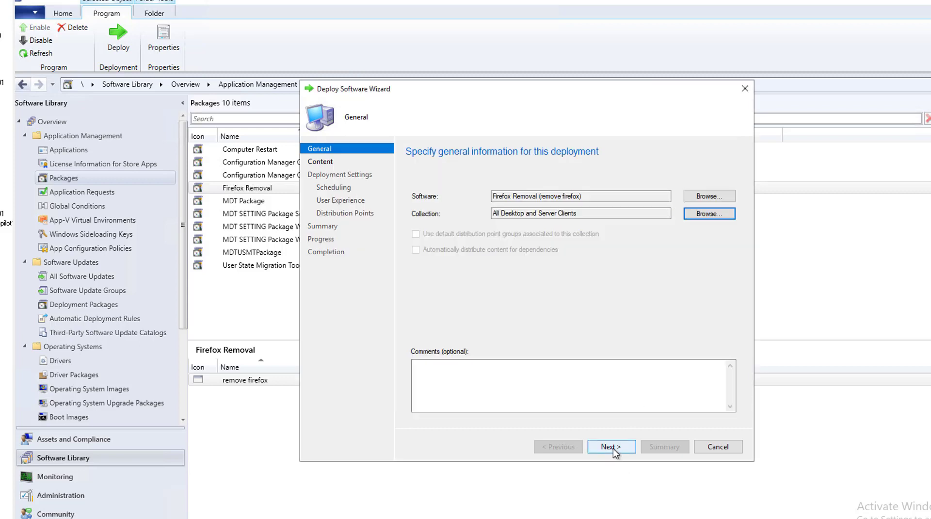
{"action": "left_click", "coordinate": [612, 447]}
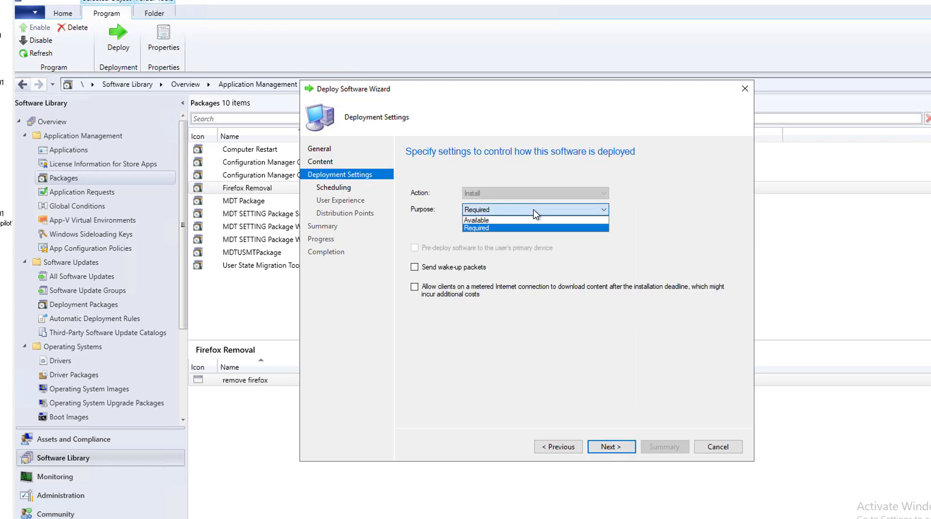
Set purpose to Available, allow default site boundary group distribution points, and finish
{"action": "left_click", "coordinate": [475, 220]}
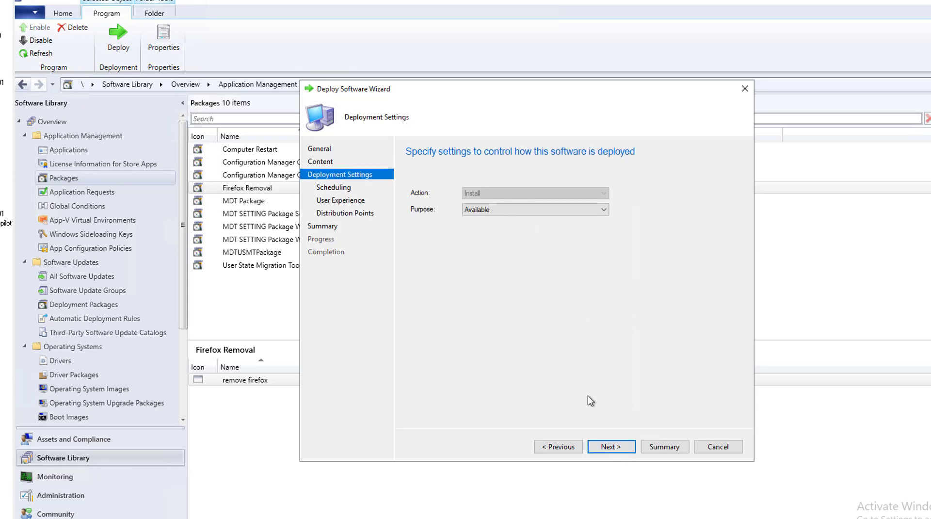
{"action": "left_click", "coordinate": [612, 446]}
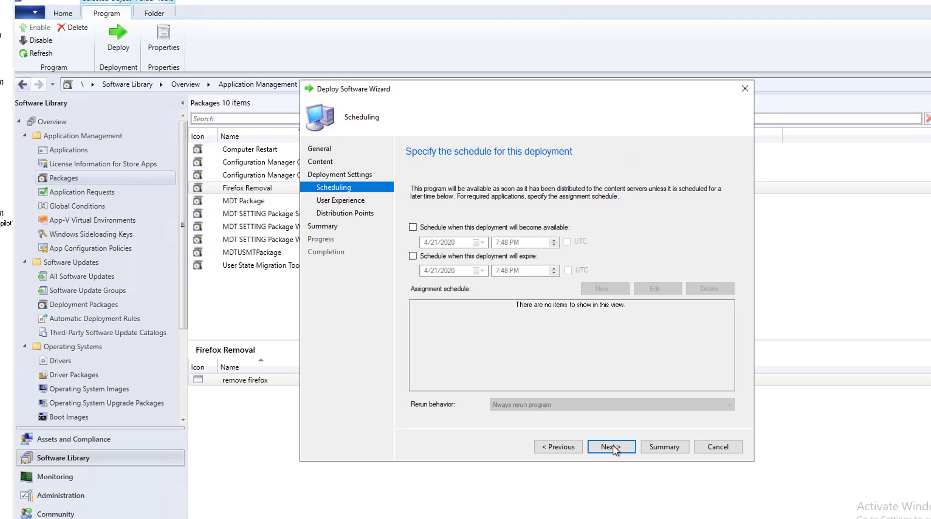
{"action": "left_click", "coordinate": [612, 446]}
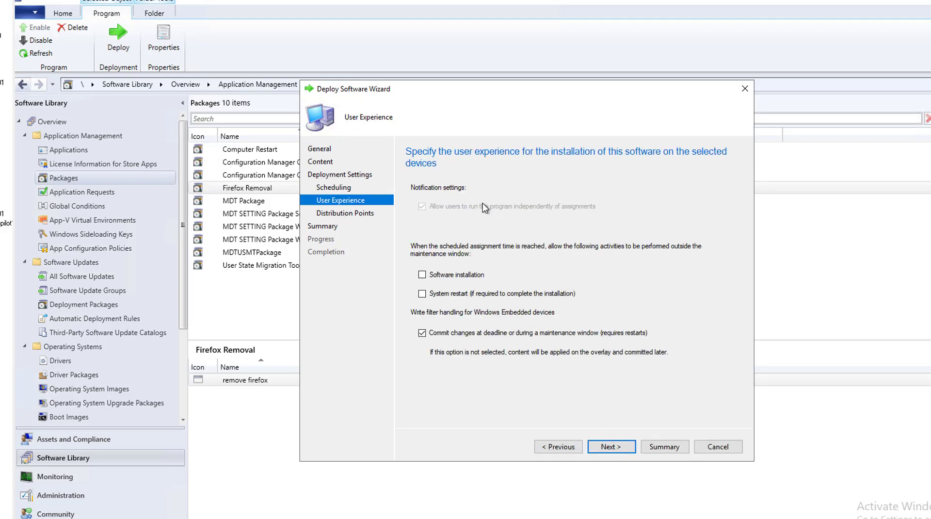
{"action": "left_click", "coordinate": [610, 447]}
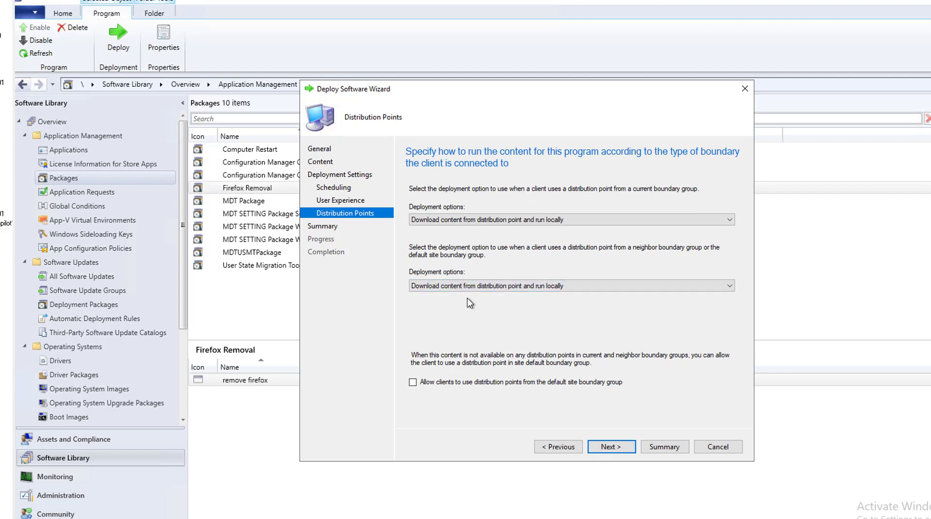
{"action": "mouse_move", "coordinate": [552, 307]}
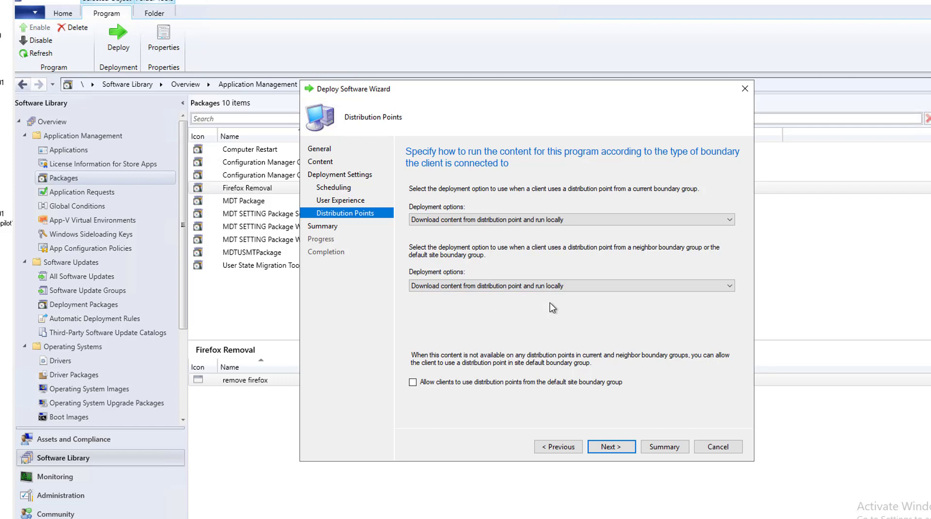
{"action": "mouse_move", "coordinate": [546, 315]}
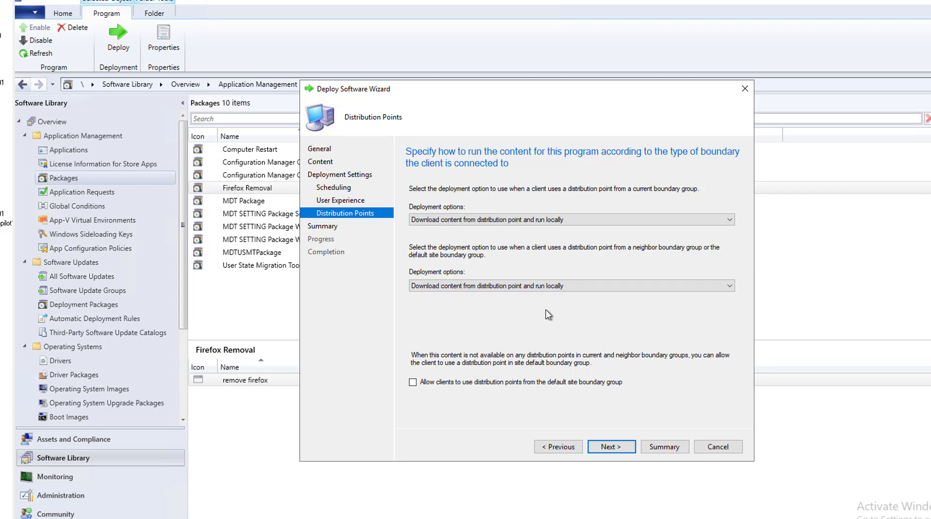
{"action": "mouse_move", "coordinate": [529, 306]}
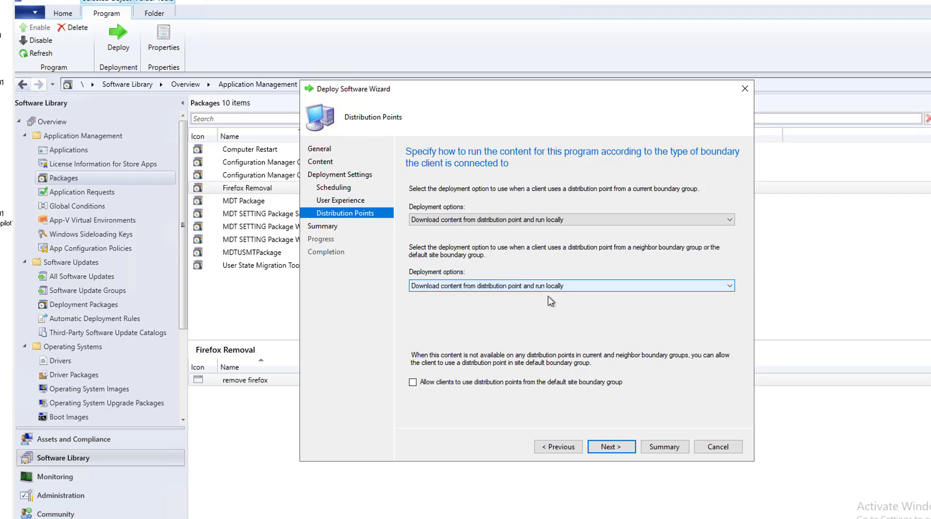
{"action": "mouse_move", "coordinate": [553, 316]}
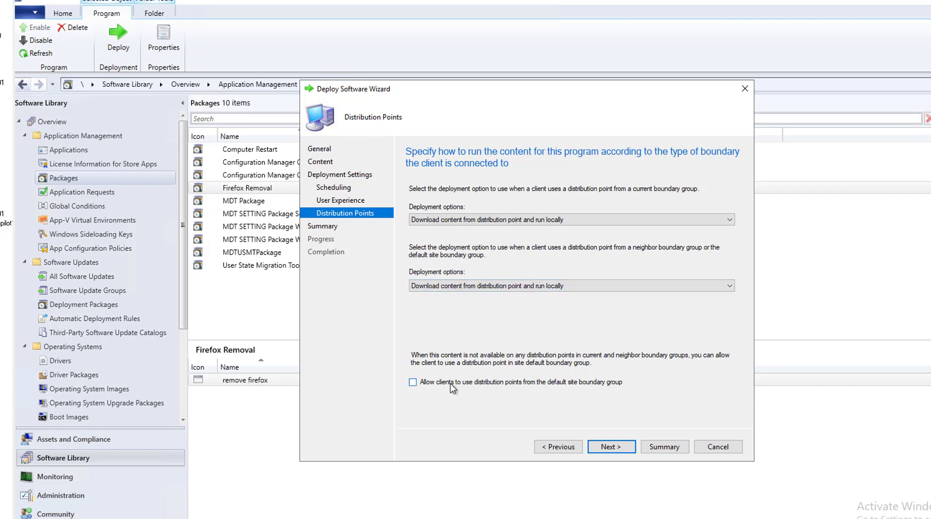
{"action": "left_click", "coordinate": [412, 382]}
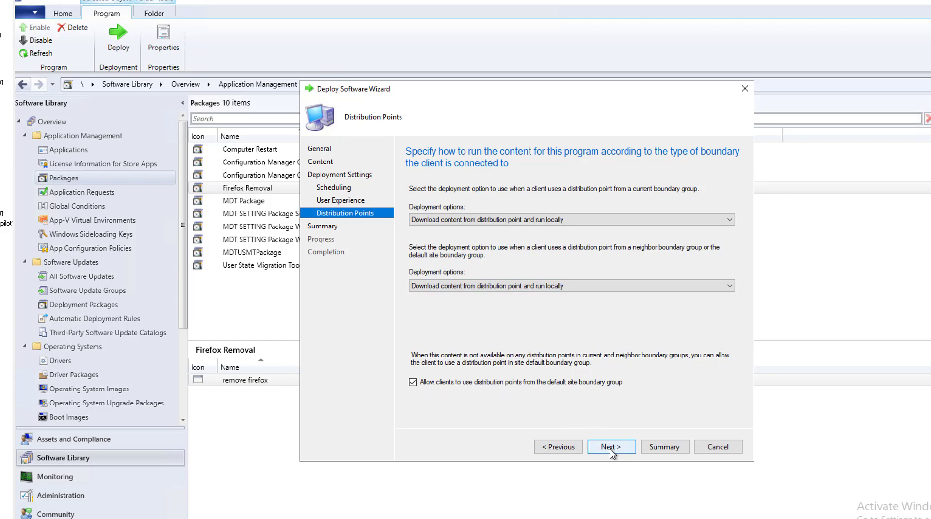
{"action": "left_click", "coordinate": [611, 446]}
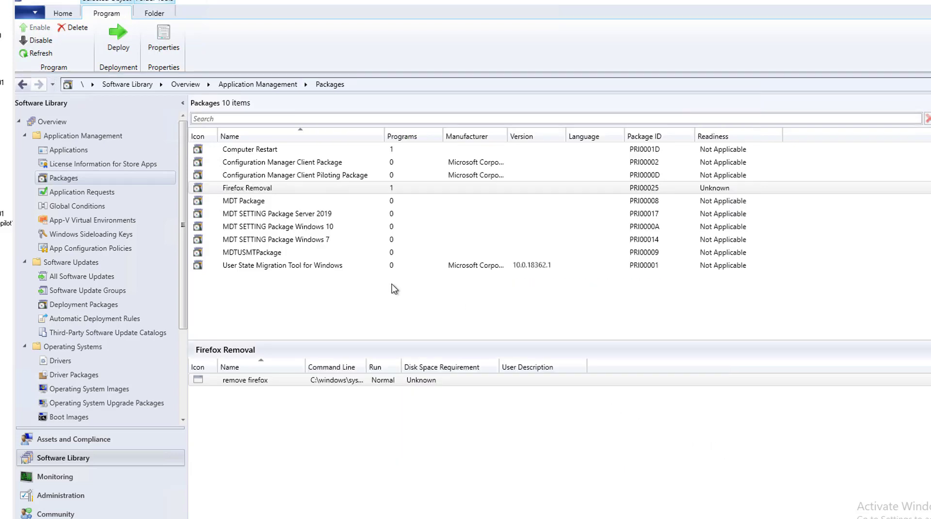
Run the Machine Policy Retrieval & Evaluation Cycle twice from the Configuration Manager client
{"action": "left_click", "coordinate": [247, 187]}
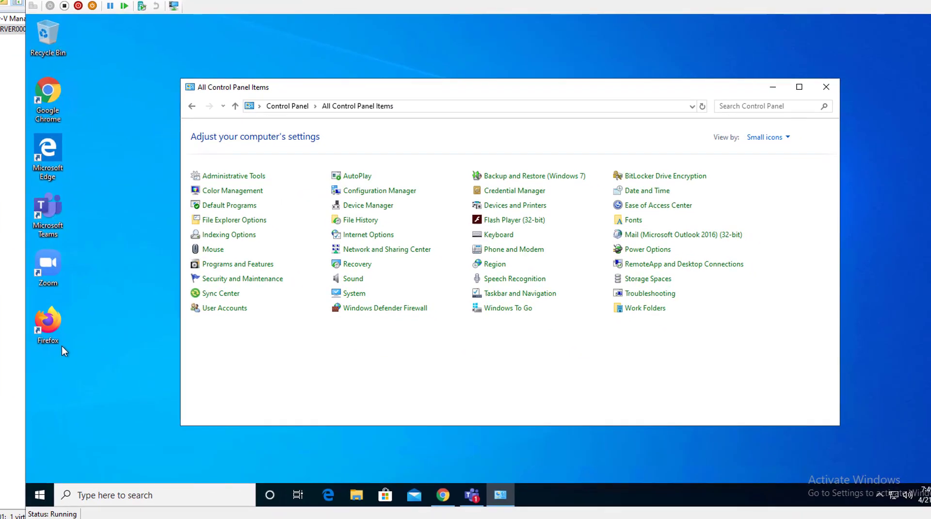
{"action": "mouse_move", "coordinate": [365, 386]}
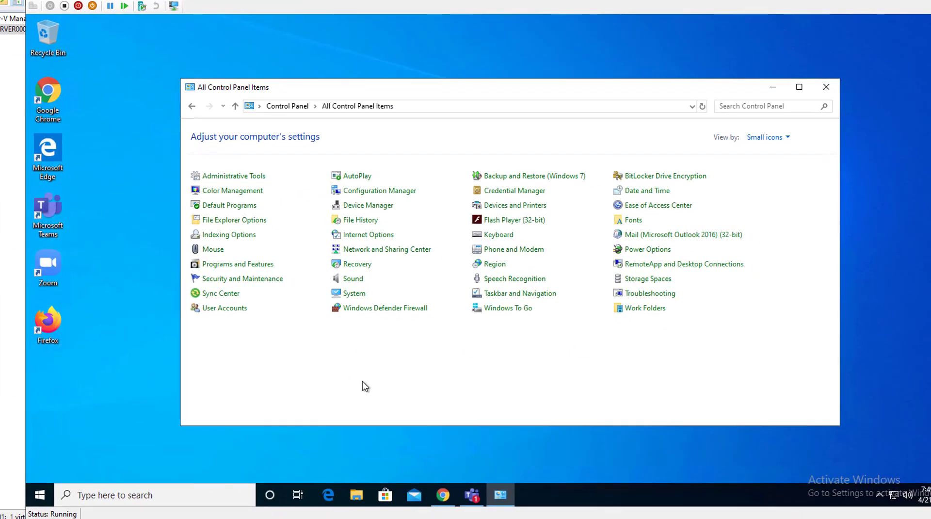
{"action": "mouse_move", "coordinate": [398, 193]}
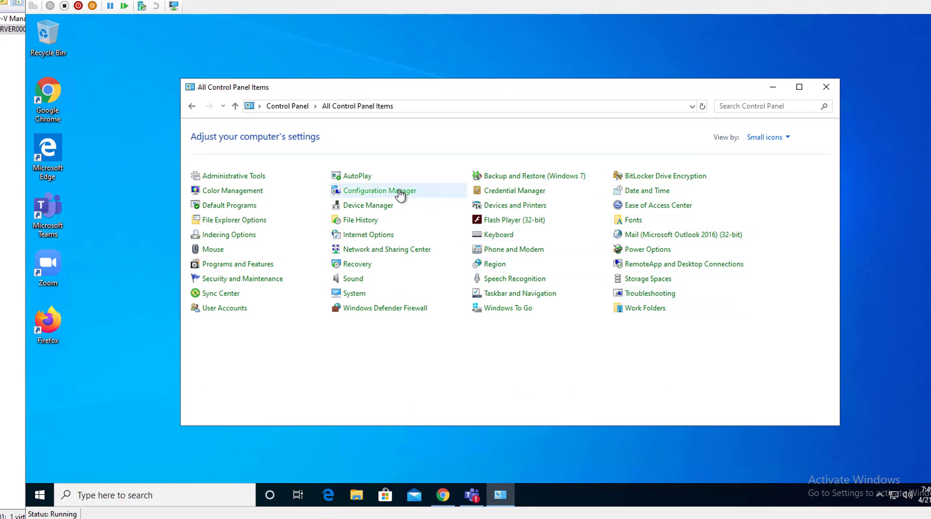
{"action": "mouse_move", "coordinate": [445, 194]}
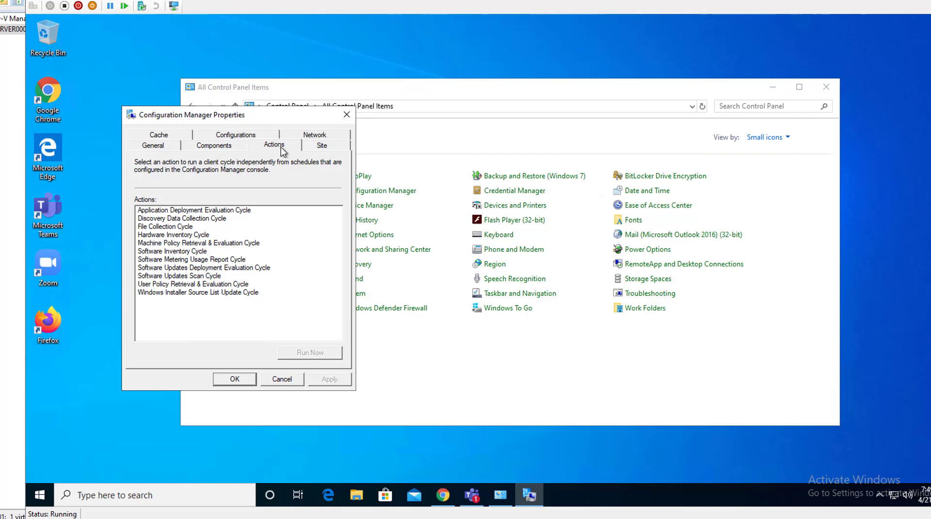
{"action": "left_click", "coordinate": [189, 242]}
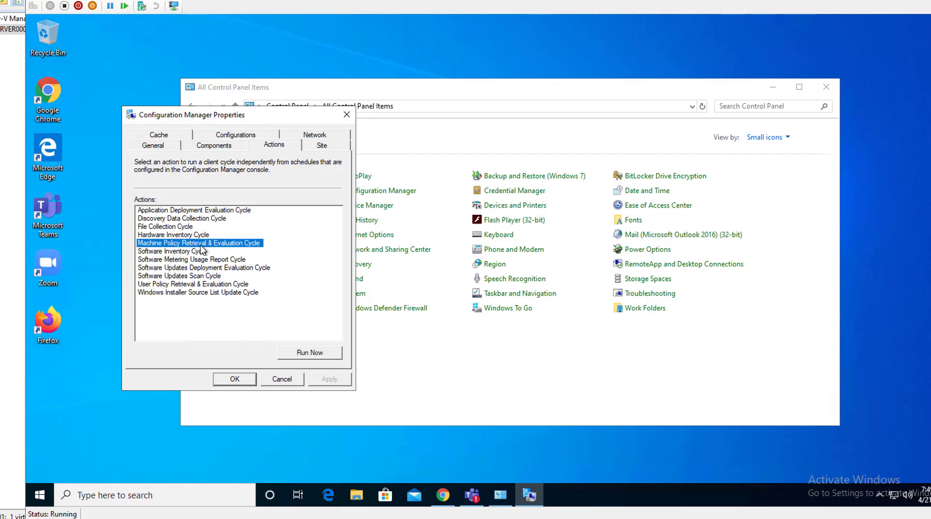
{"action": "left_click", "coordinate": [309, 353]}
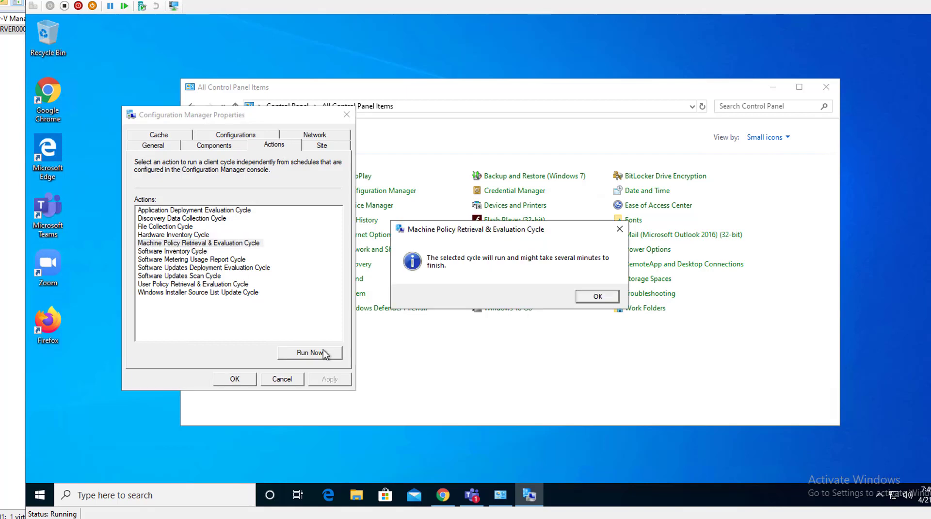
{"action": "left_click", "coordinate": [597, 296]}
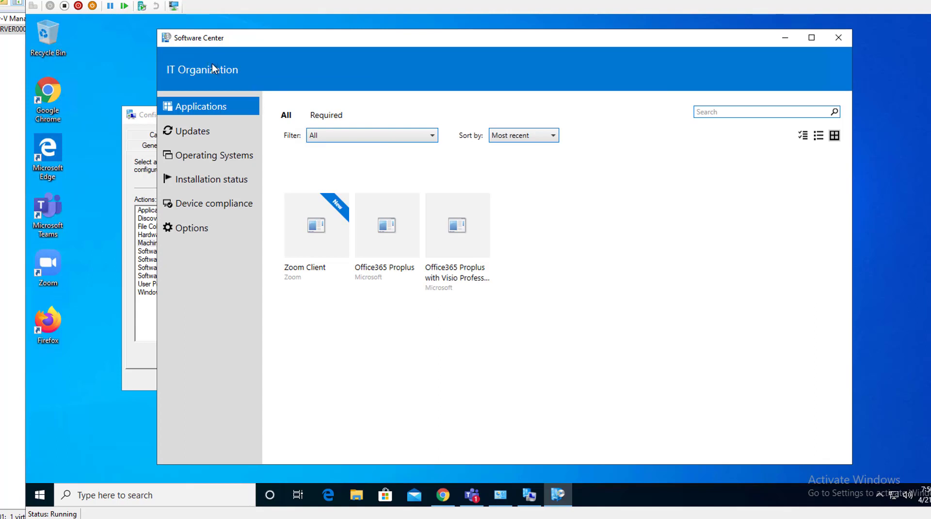
{"action": "mouse_move", "coordinate": [216, 145]}
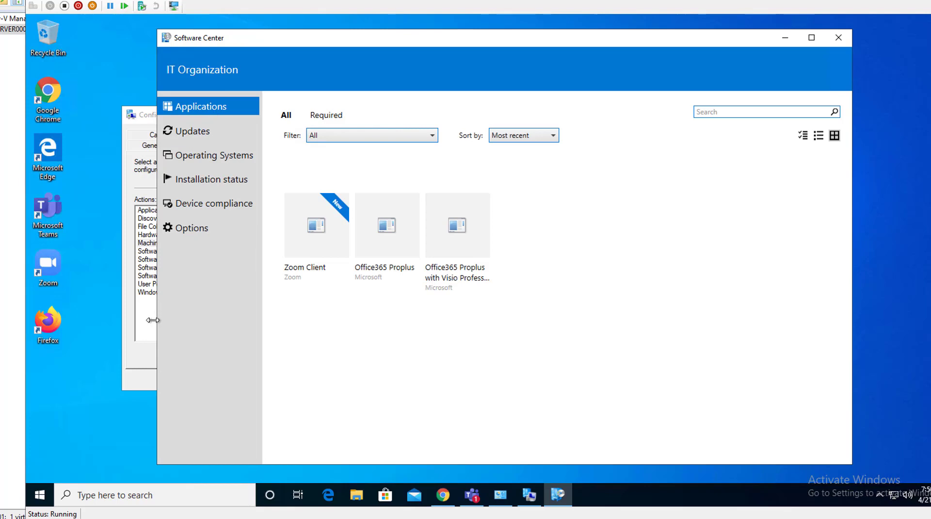
{"action": "mouse_move", "coordinate": [160, 343]}
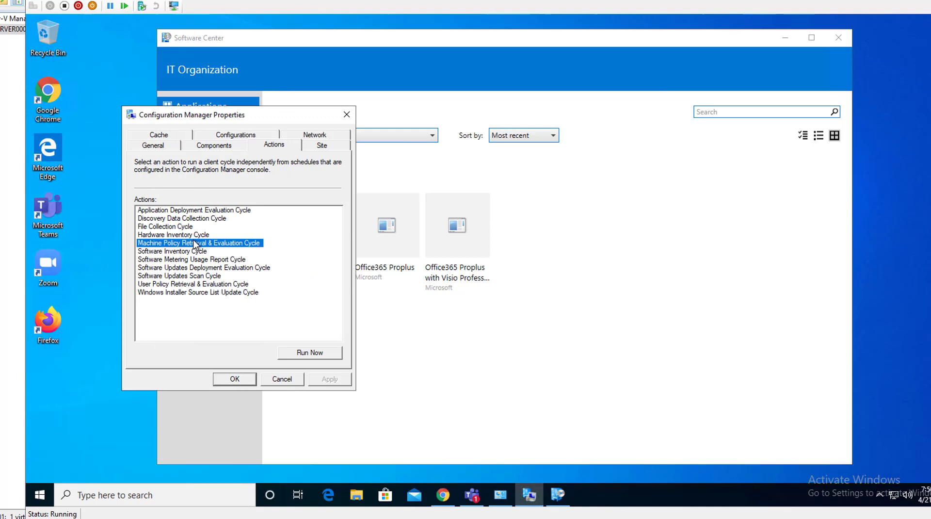
{"action": "left_click", "coordinate": [309, 352]}
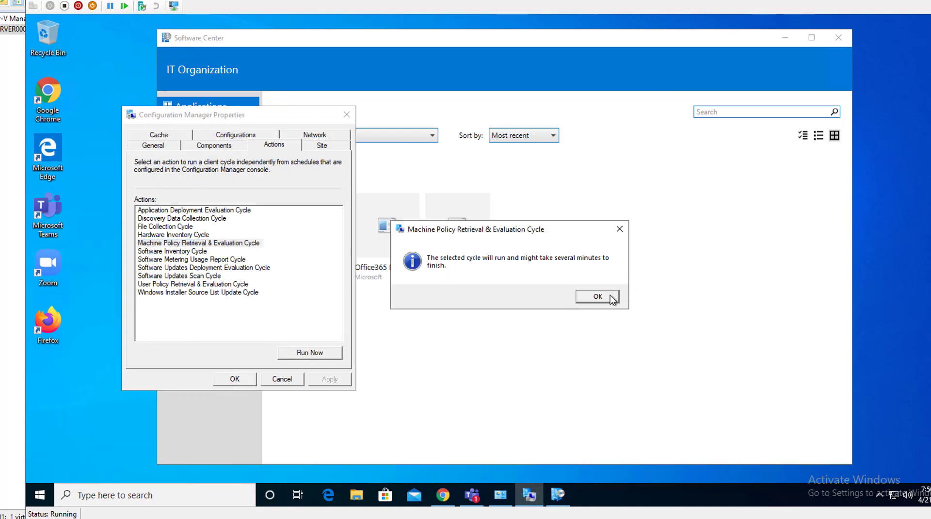
{"action": "left_click", "coordinate": [597, 296]}
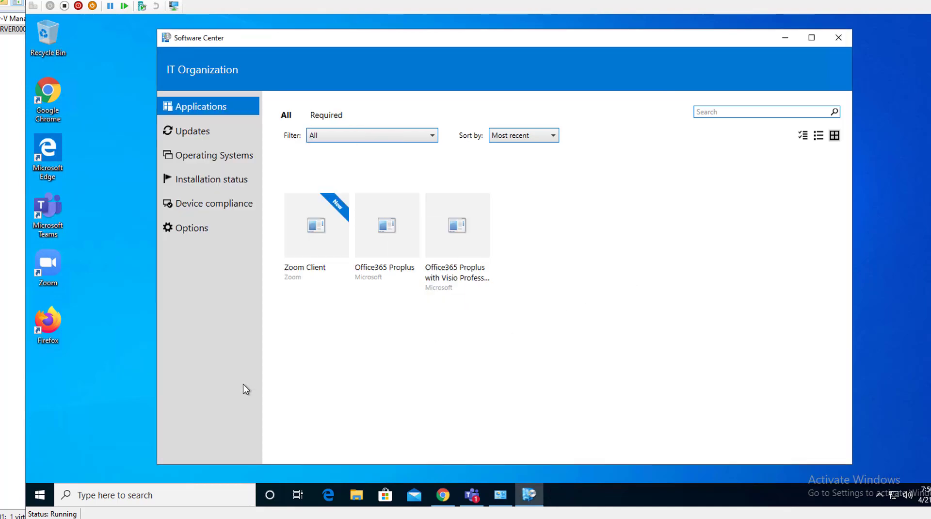
{"action": "mouse_move", "coordinate": [401, 355]}
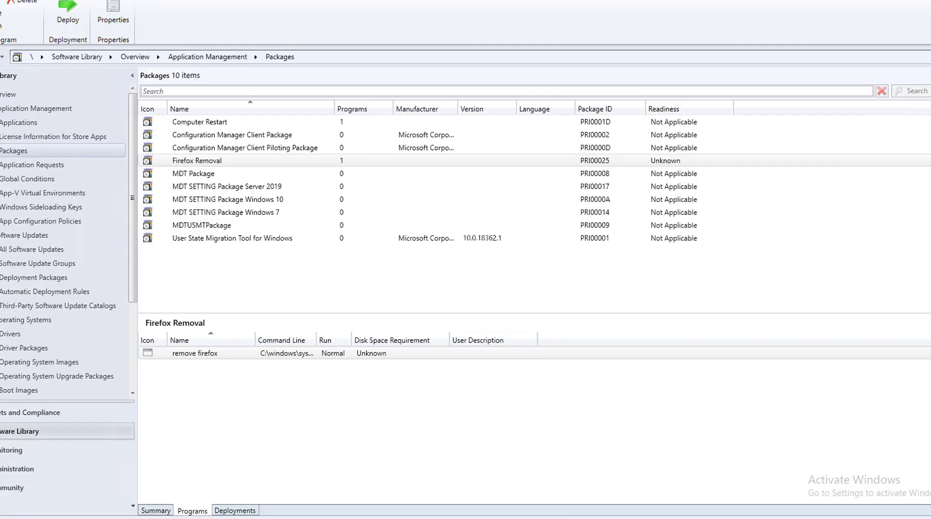
{"action": "left_click", "coordinate": [194, 353]}
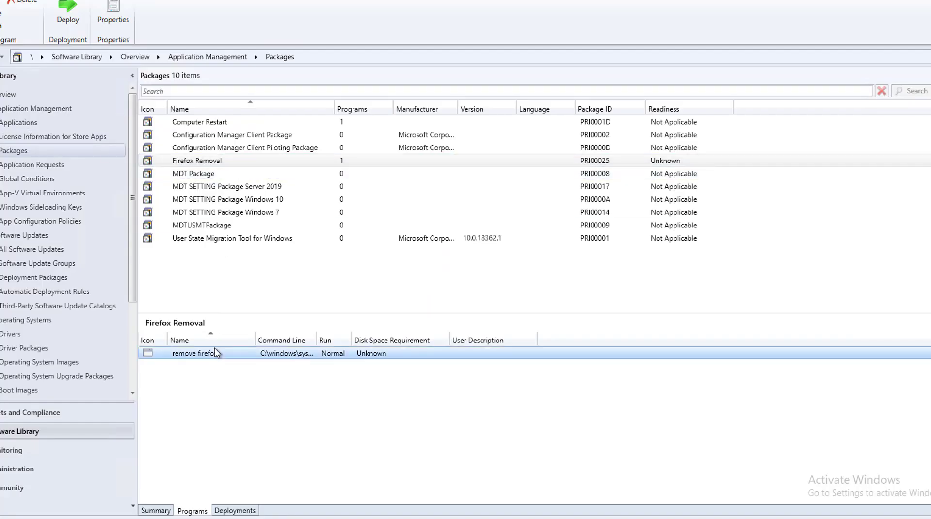
{"action": "double_click", "coordinate": [193, 353]}
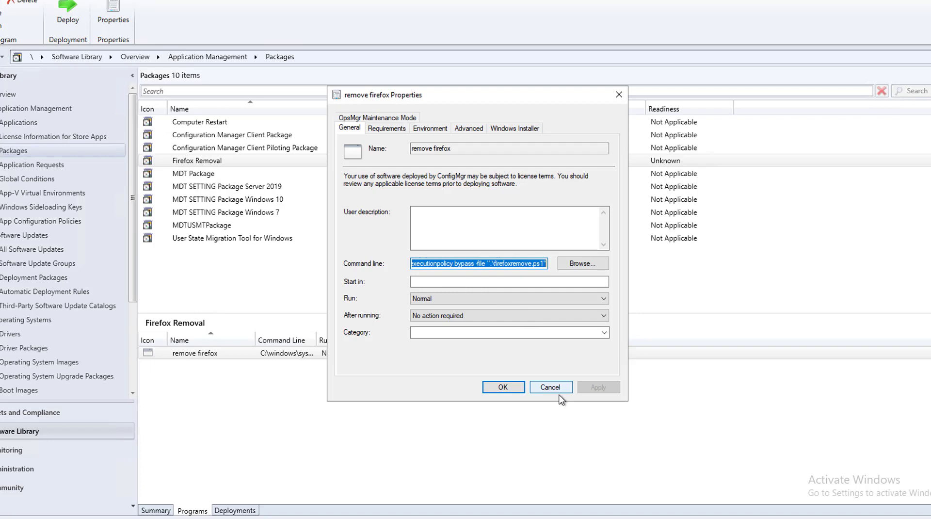
{"action": "left_click", "coordinate": [550, 387]}
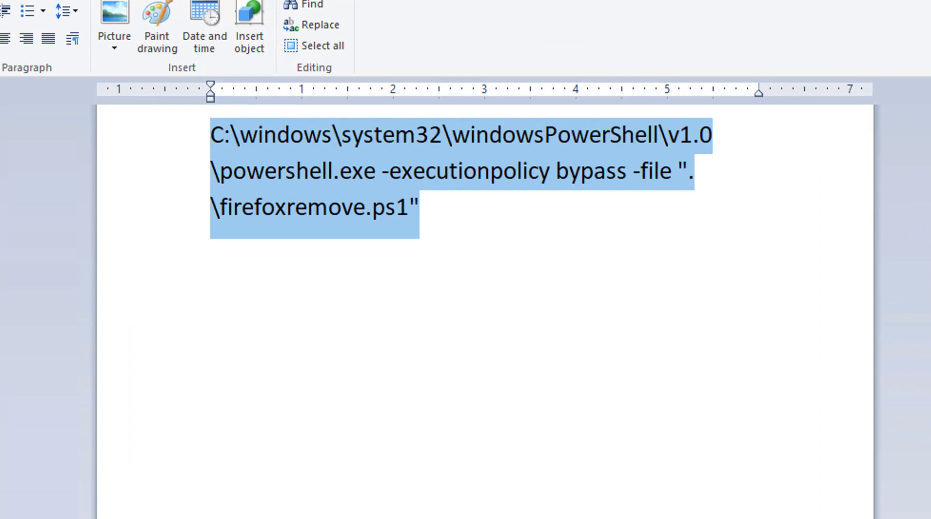
{"action": "left_click", "coordinate": [438, 206]}
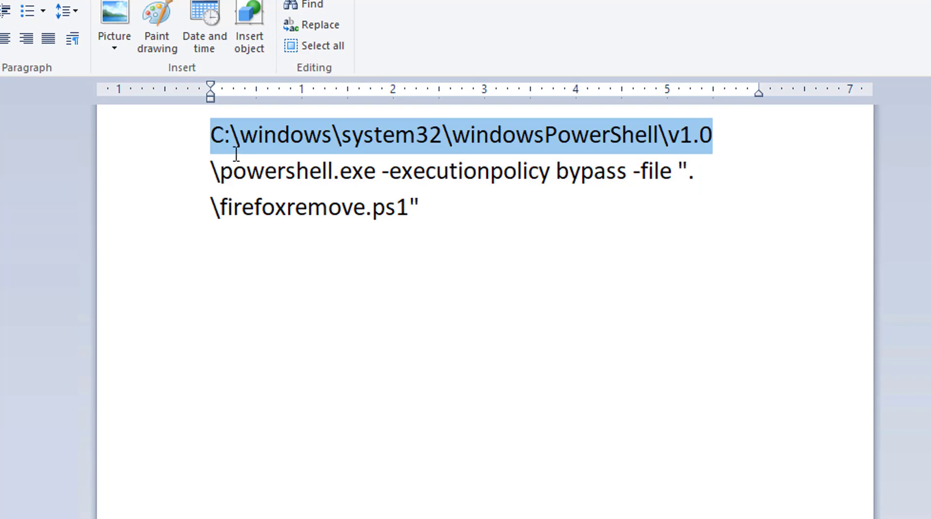
{"action": "left_click", "coordinate": [420, 206]}
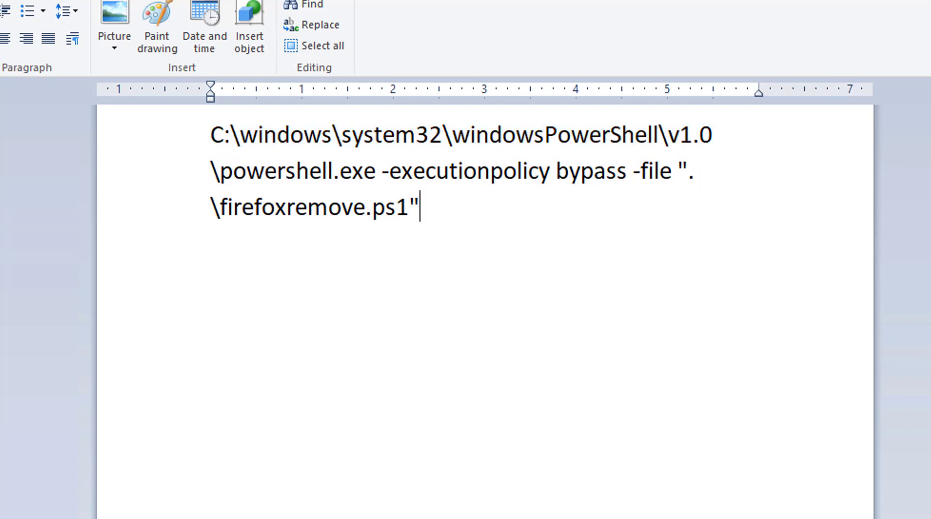
{"action": "left_click", "coordinate": [321, 46]}
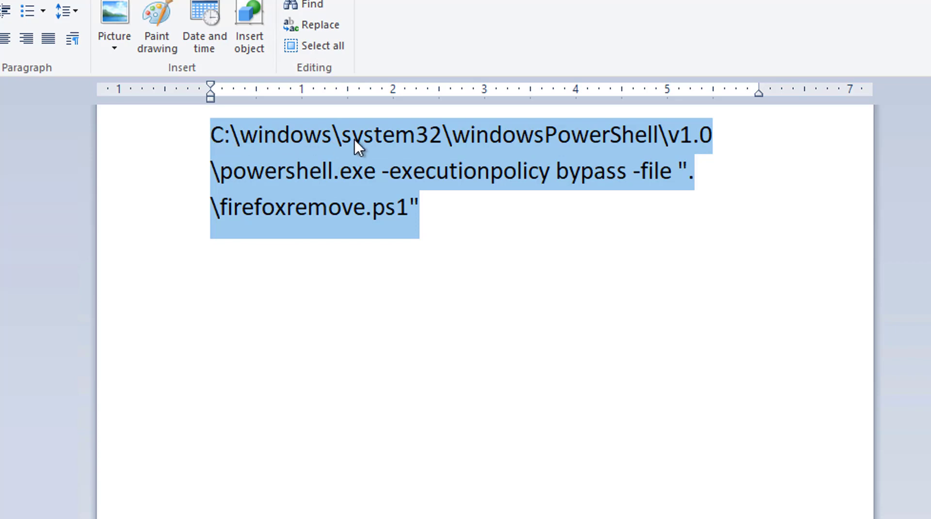
{"action": "mouse_move", "coordinate": [498, 145]}
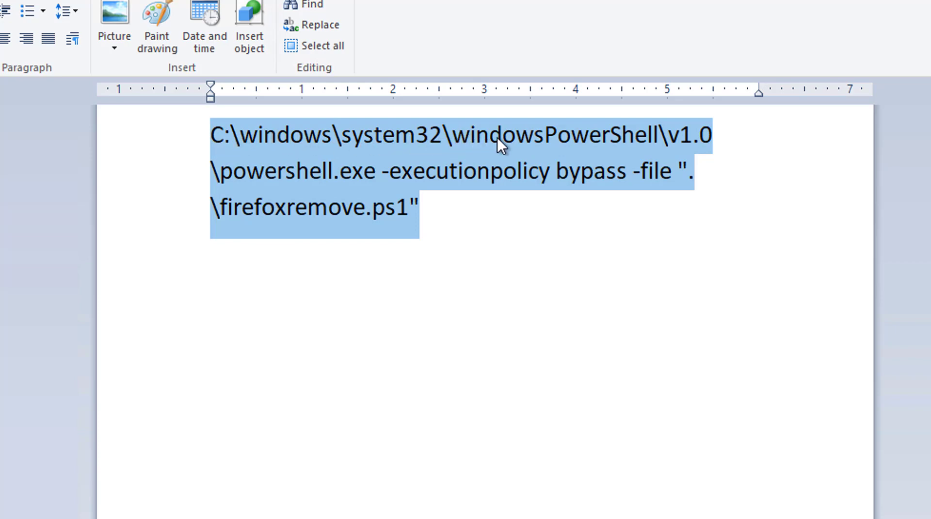
{"action": "mouse_move", "coordinate": [668, 158]}
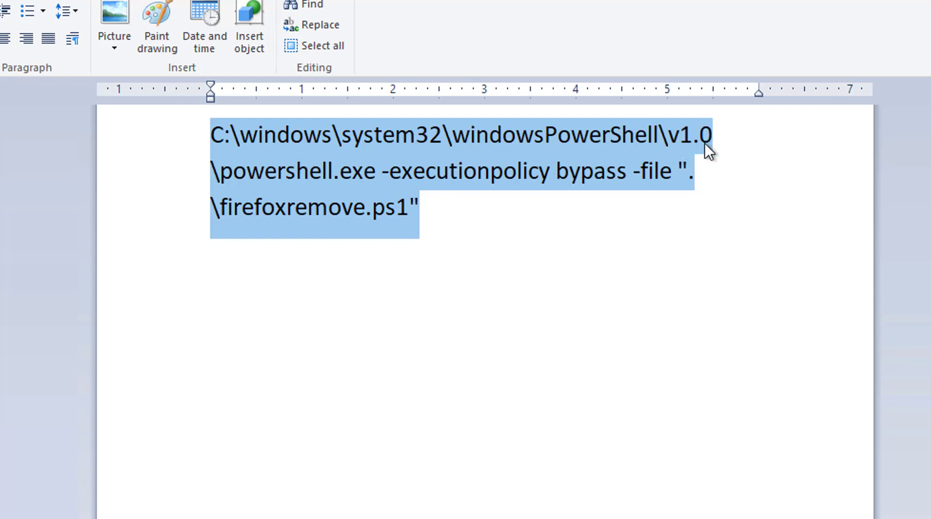
{"action": "mouse_move", "coordinate": [411, 190]}
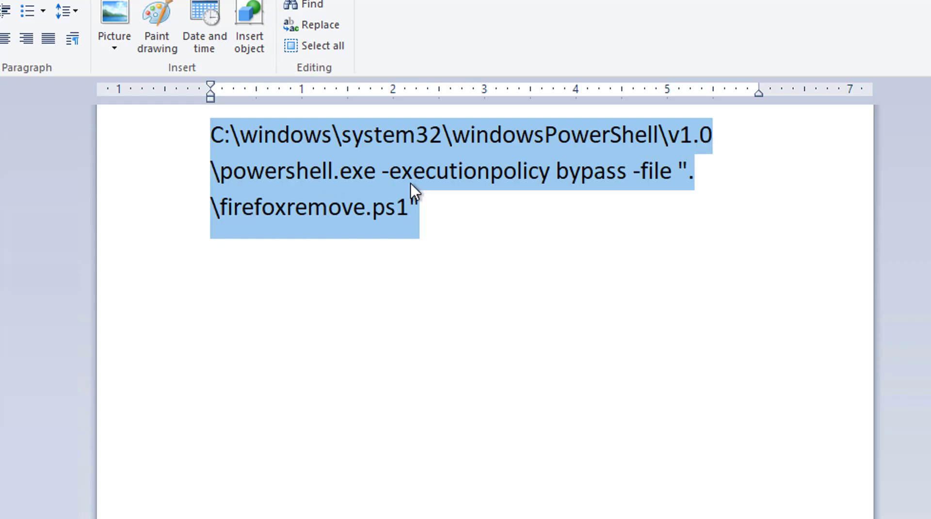
{"action": "mouse_move", "coordinate": [418, 179]}
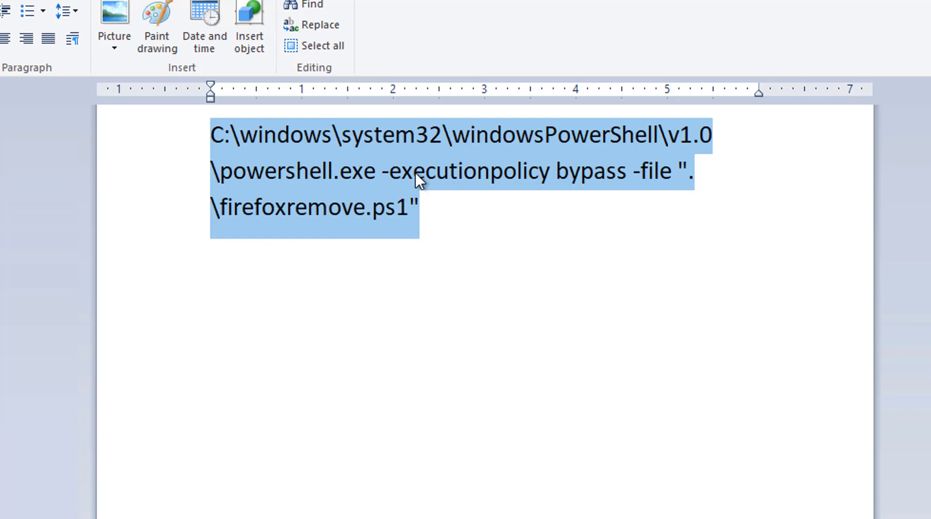
{"action": "mouse_move", "coordinate": [571, 188]}
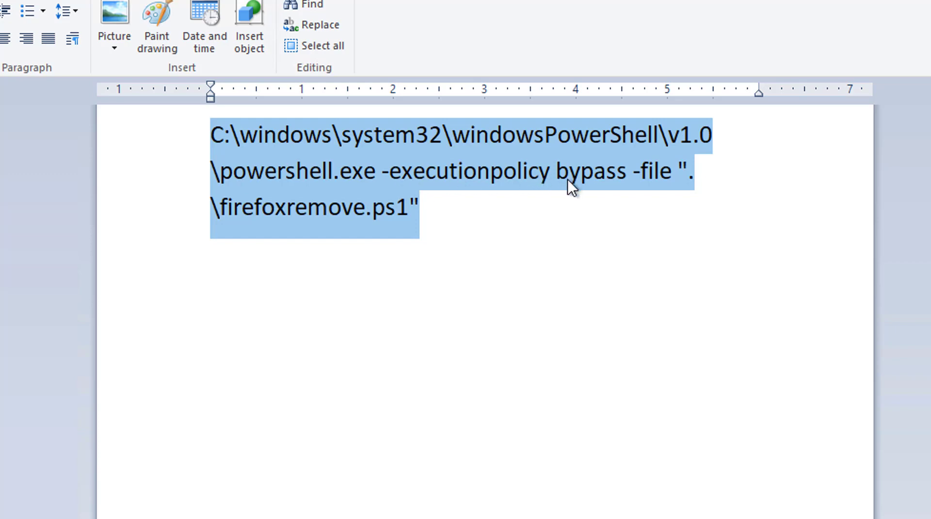
{"action": "mouse_move", "coordinate": [544, 181]}
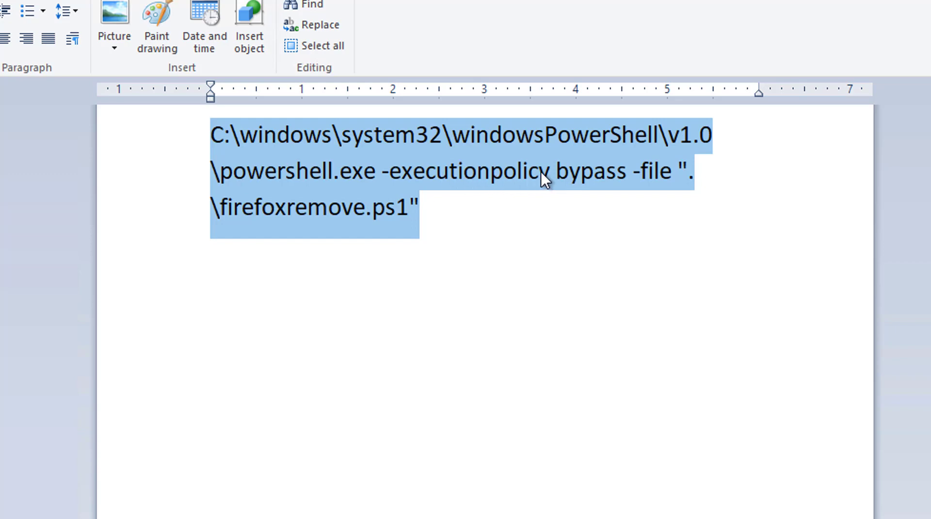
{"action": "mouse_move", "coordinate": [649, 182]}
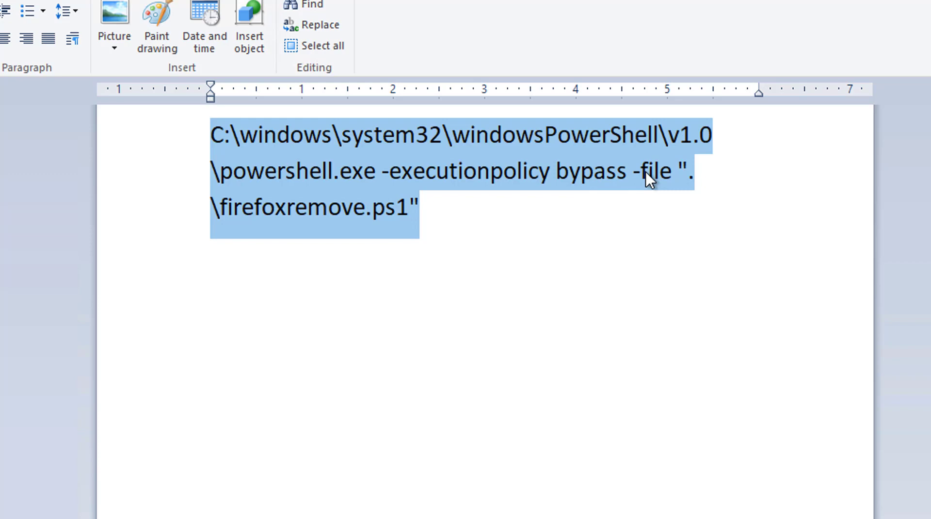
{"action": "mouse_move", "coordinate": [673, 187]}
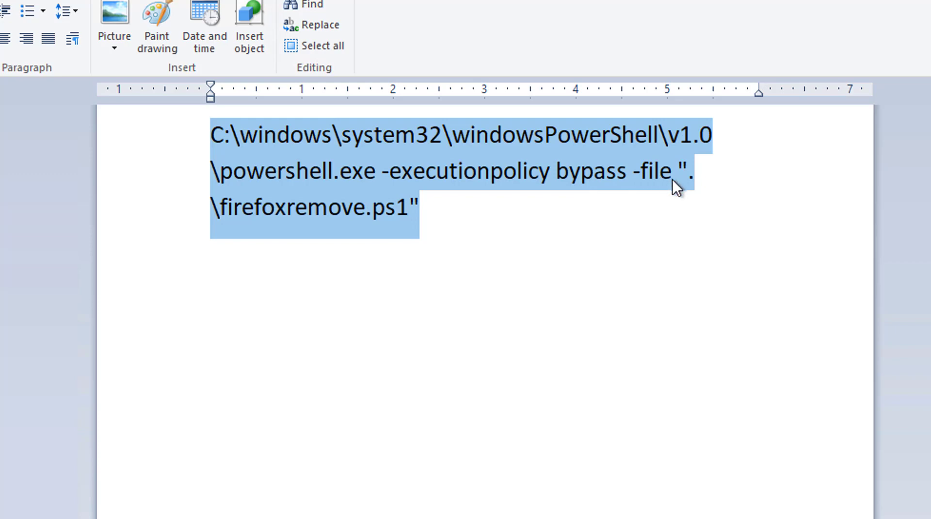
{"action": "left_click", "coordinate": [693, 172]}
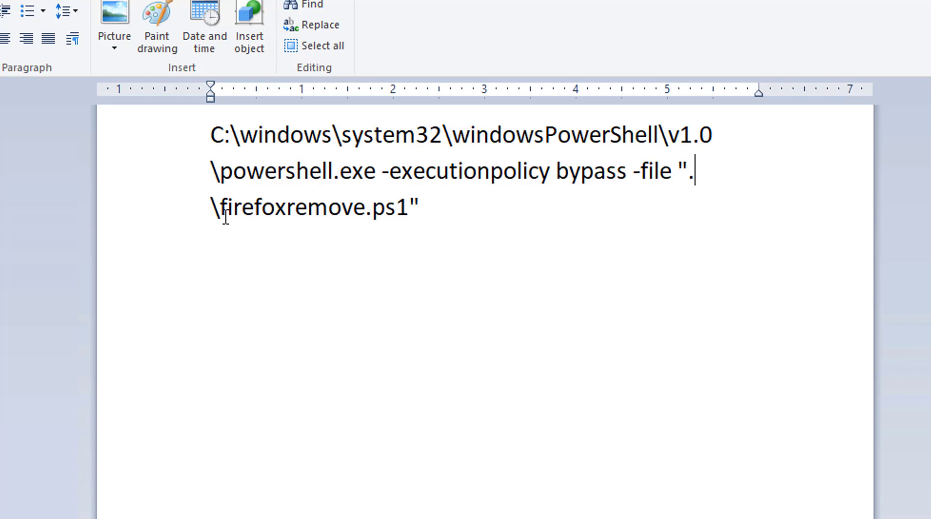
{"action": "mouse_move", "coordinate": [288, 216]}
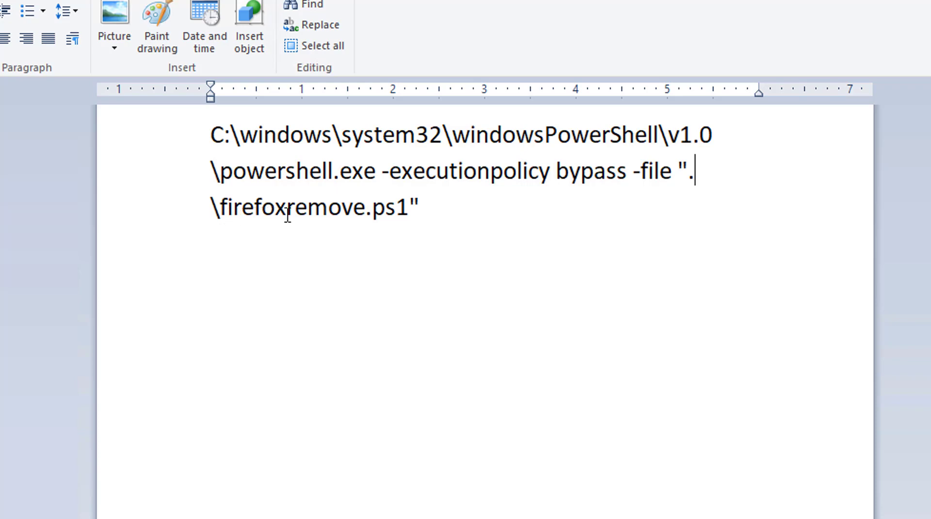
{"action": "left_click_drag", "start_coordinate": [677, 171], "coordinate": [416, 214]}
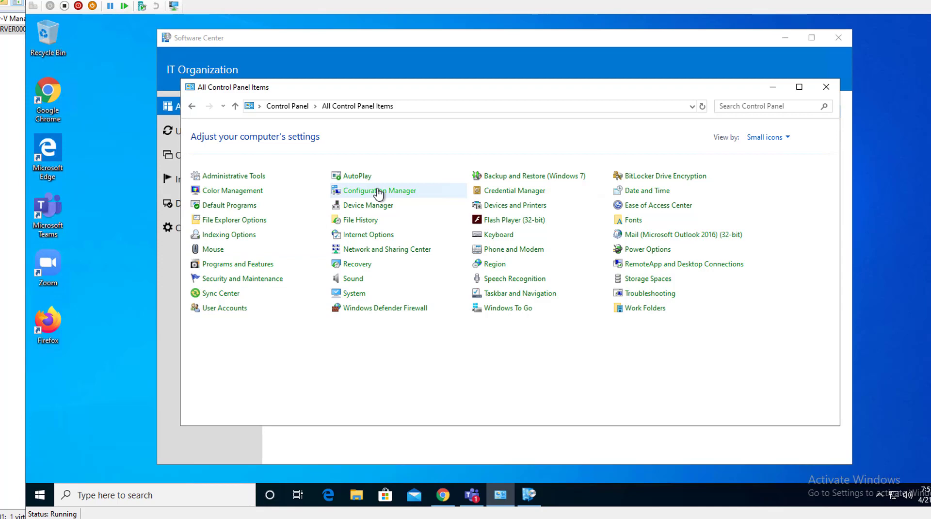
Trigger another Machine Policy Retrieval & Evaluation Cycle, then close Control Panel
{"action": "double_click", "coordinate": [379, 190]}
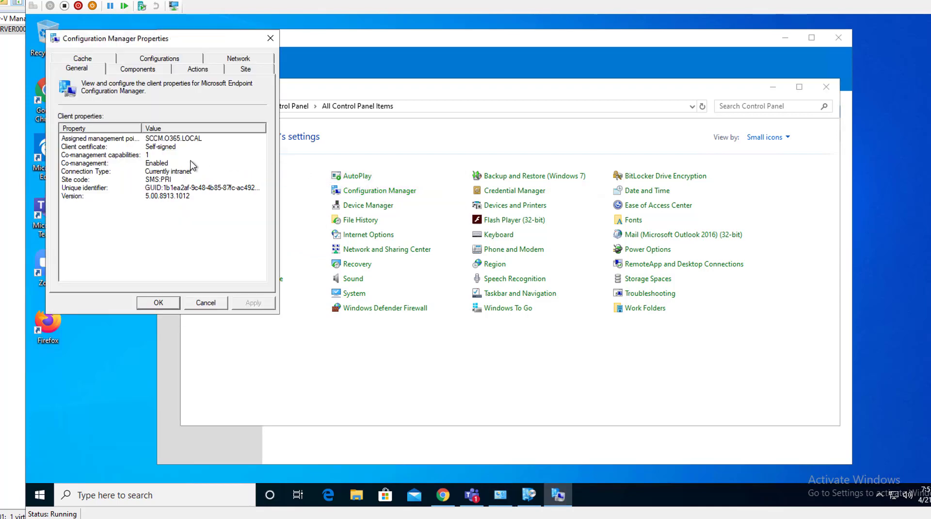
{"action": "left_click", "coordinate": [197, 68]}
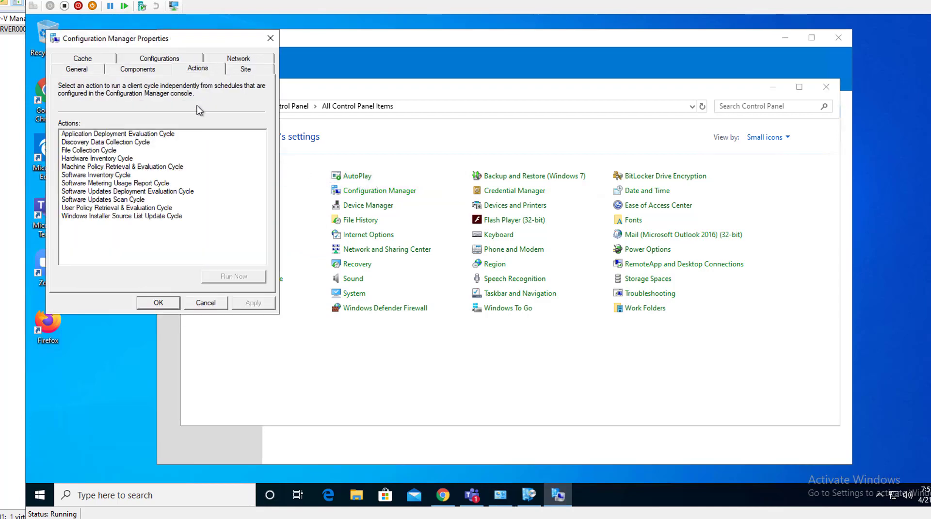
{"action": "left_click", "coordinate": [117, 133]}
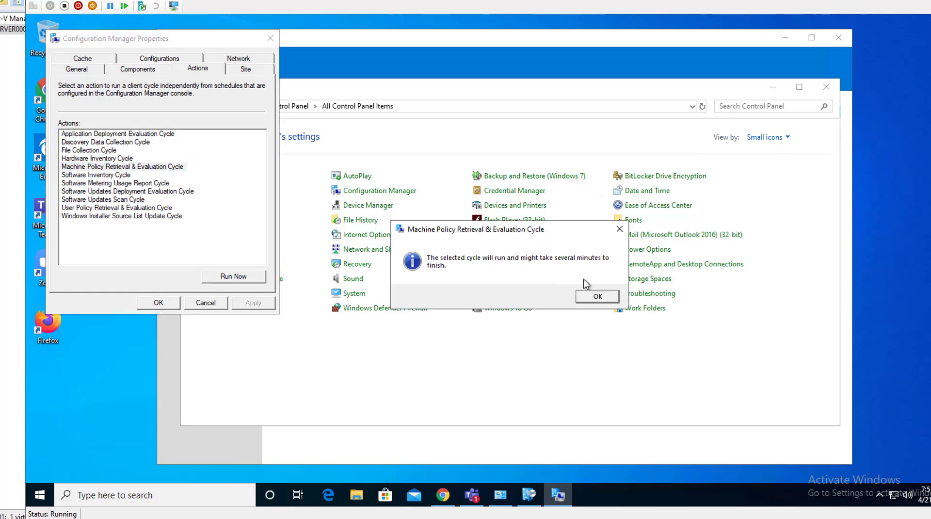
{"action": "left_click", "coordinate": [597, 296]}
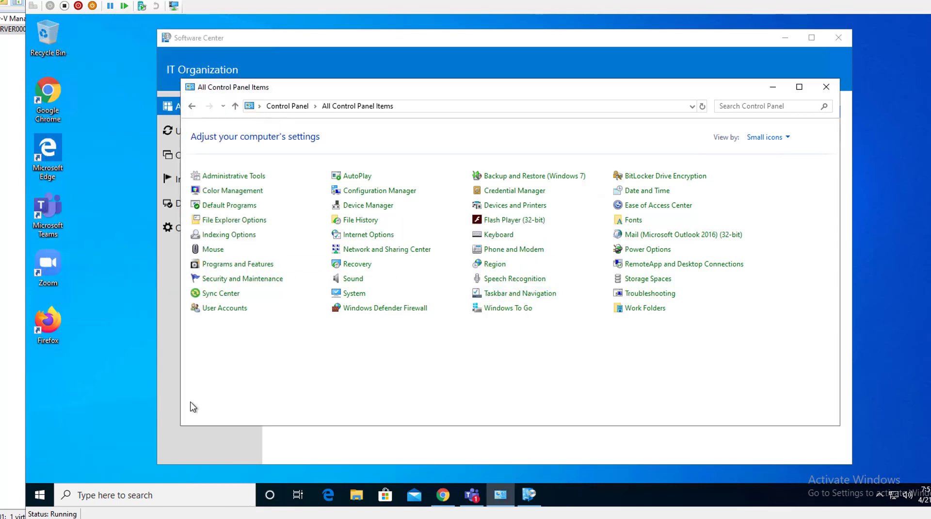
{"action": "left_click", "coordinate": [826, 86]}
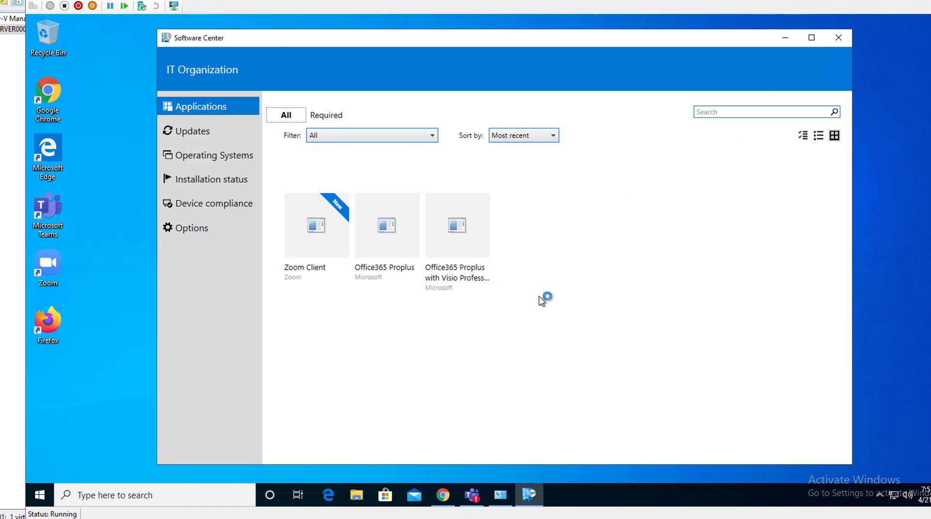
{"action": "mouse_move", "coordinate": [502, 264]}
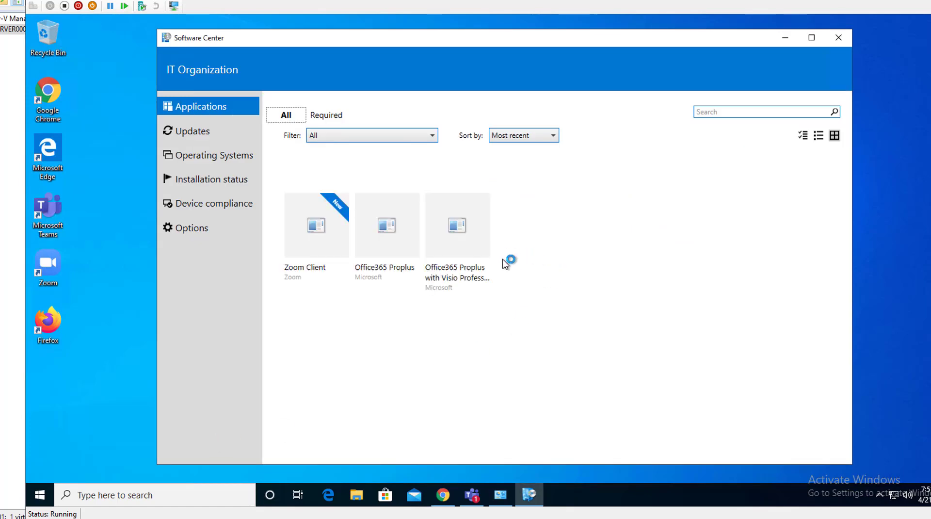
{"action": "mouse_move", "coordinate": [765, 268]}
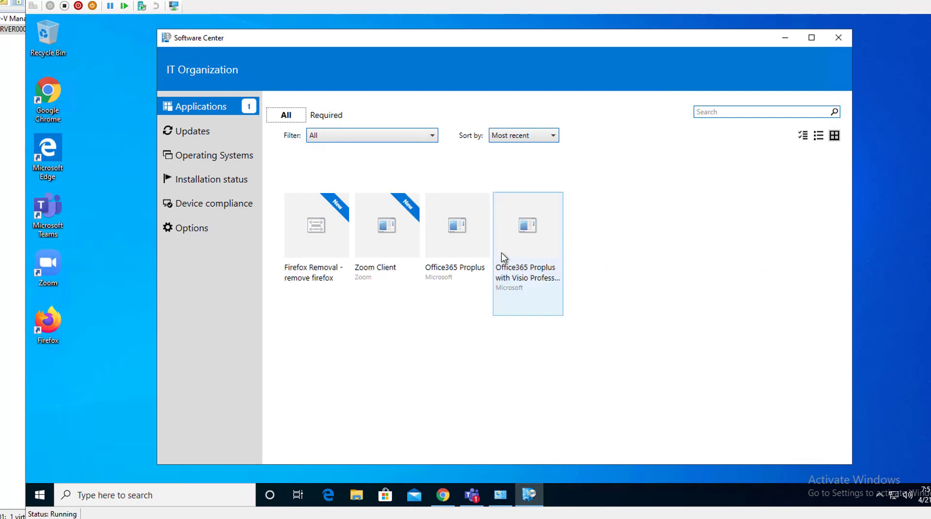
Open the Firefox Removal - remove firefox application details in Software Center and install it
{"action": "left_click", "coordinate": [679, 303]}
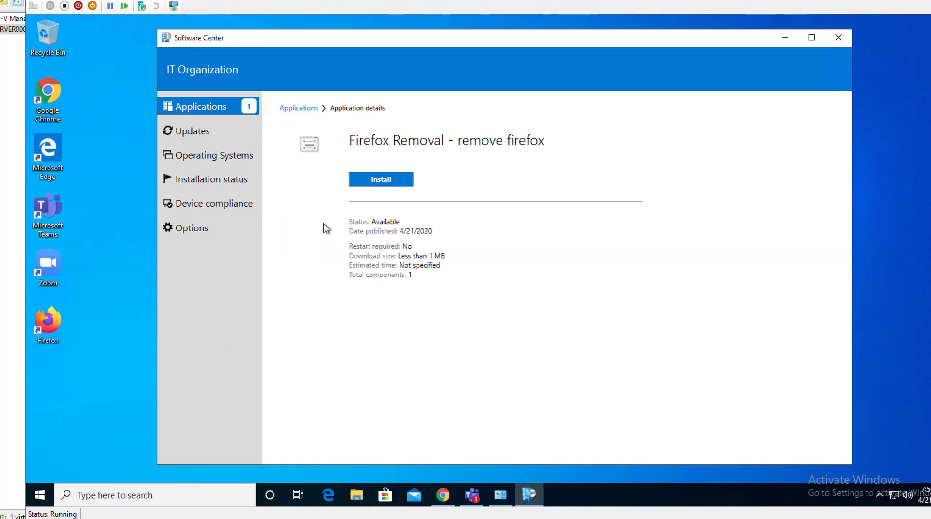
{"action": "mouse_move", "coordinate": [503, 130]}
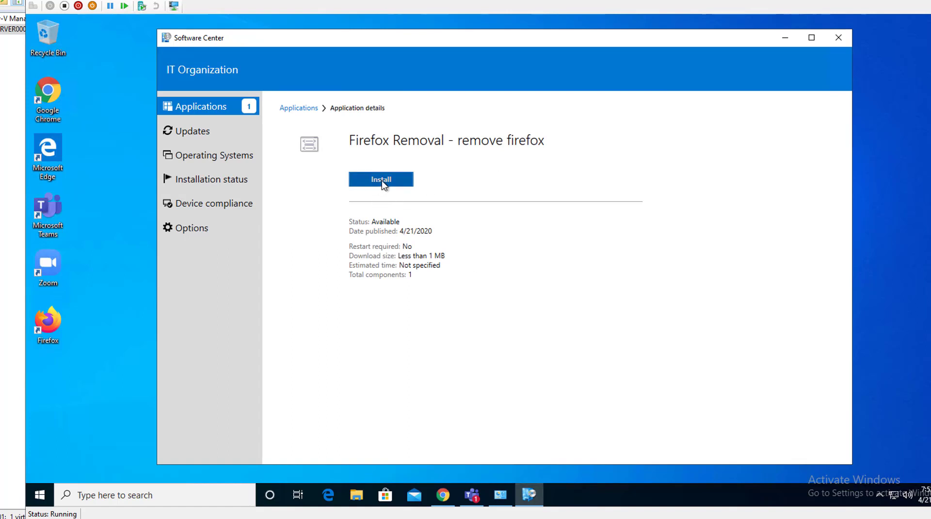
{"action": "left_click", "coordinate": [381, 179]}
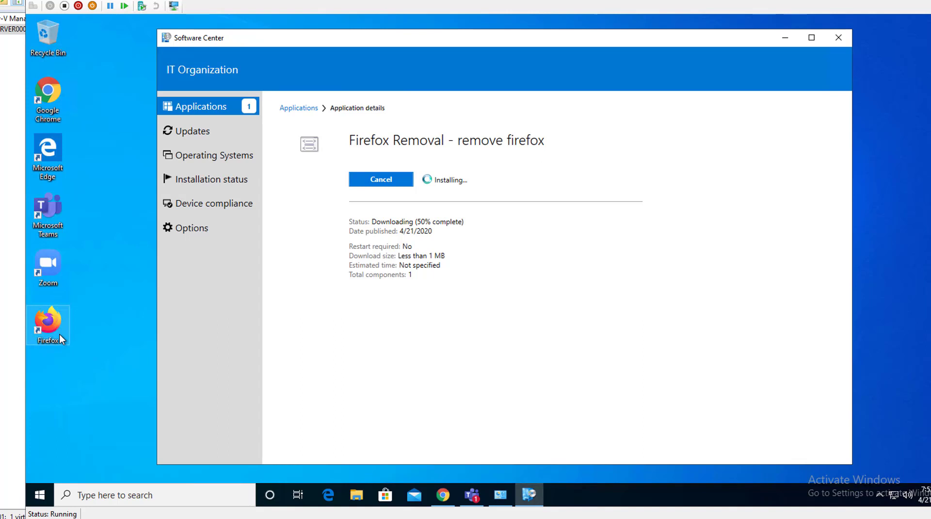
{"action": "mouse_move", "coordinate": [739, 288]}
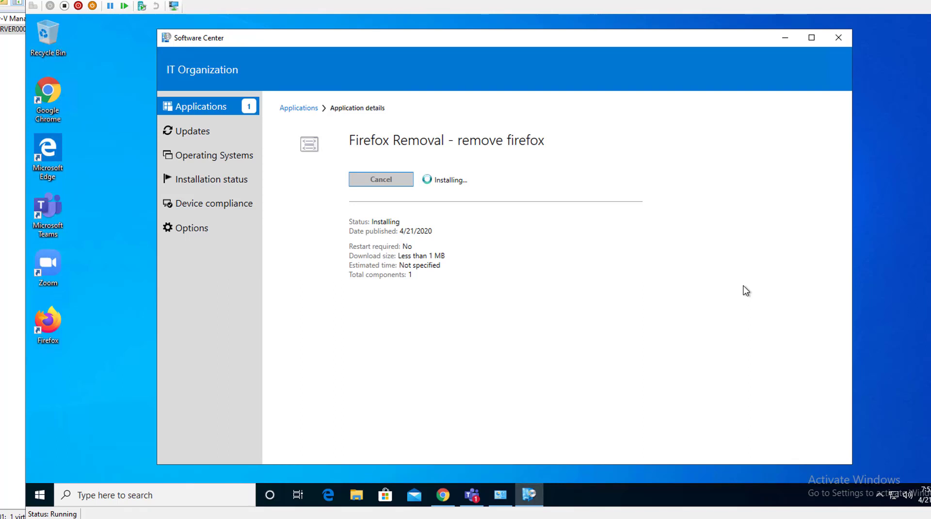
{"action": "mouse_move", "coordinate": [346, 373]}
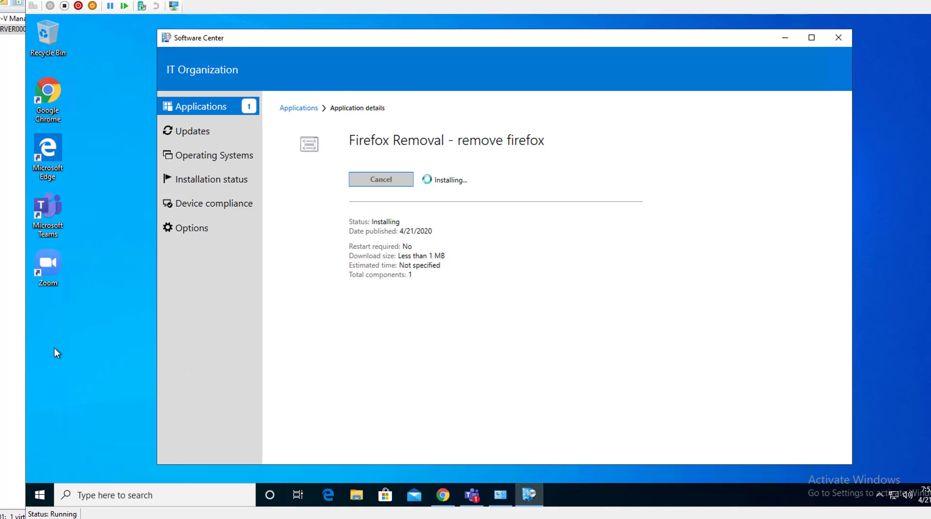
{"action": "mouse_move", "coordinate": [532, 308]}
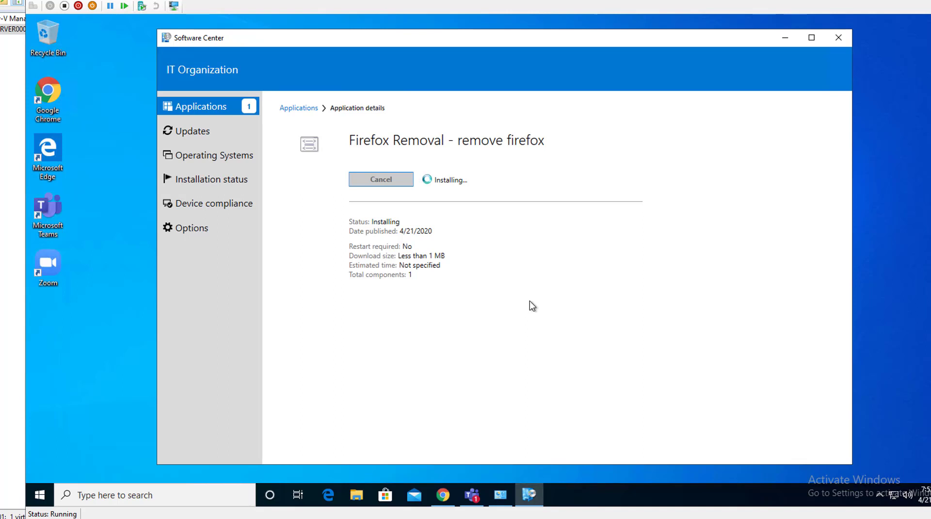
{"action": "mouse_move", "coordinate": [486, 319]}
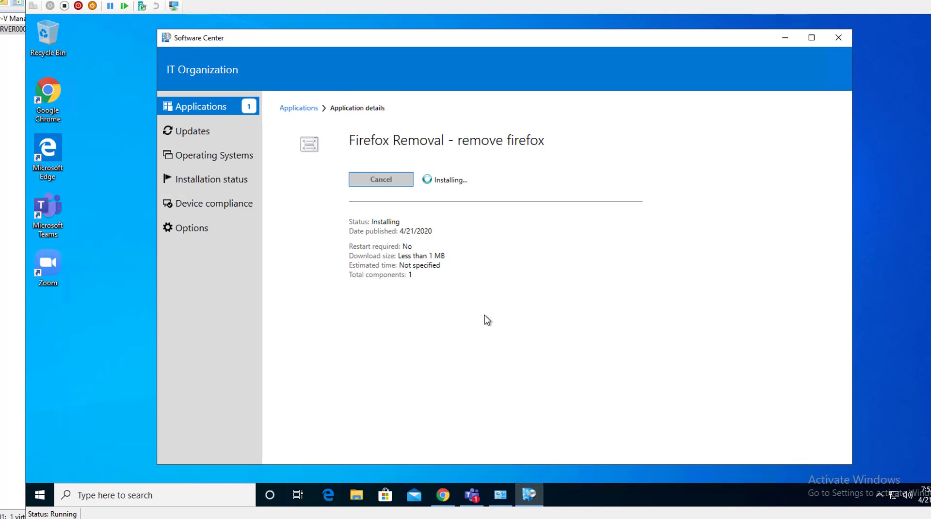
{"action": "mouse_move", "coordinate": [484, 327]}
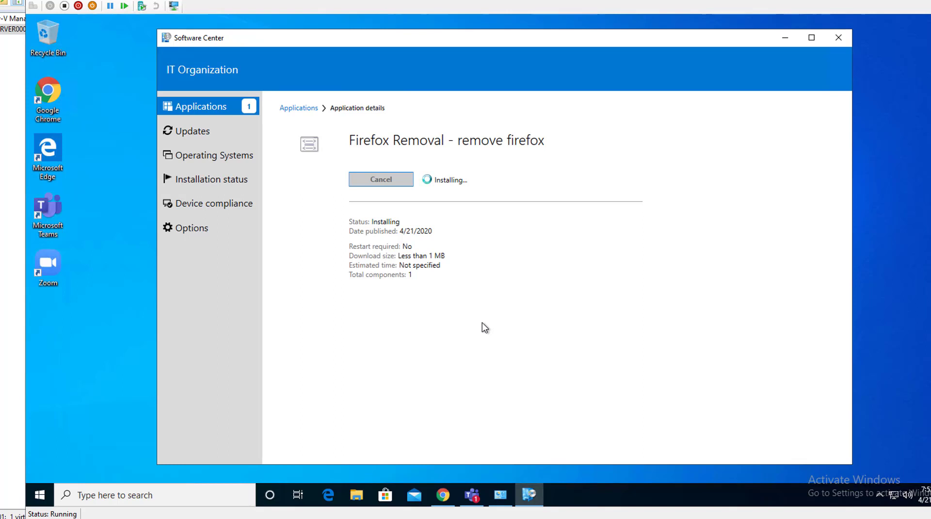
{"action": "mouse_move", "coordinate": [594, 312]}
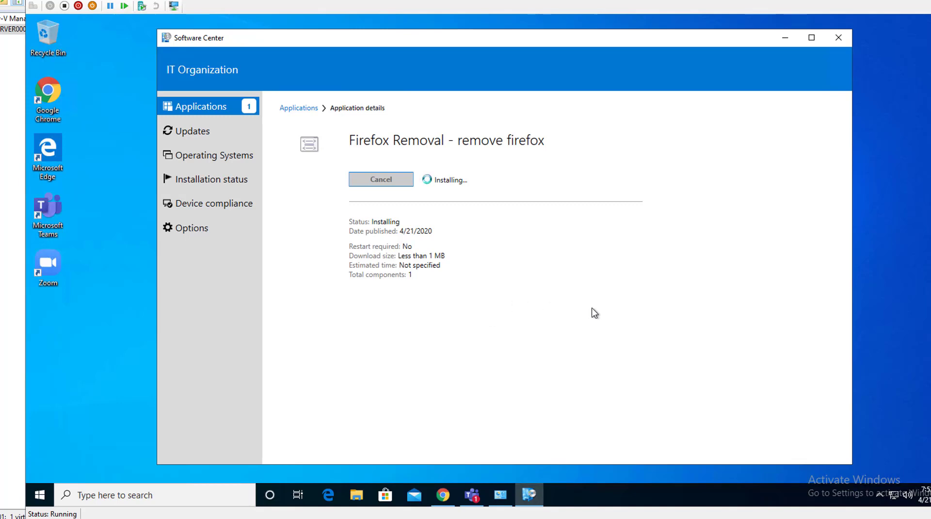